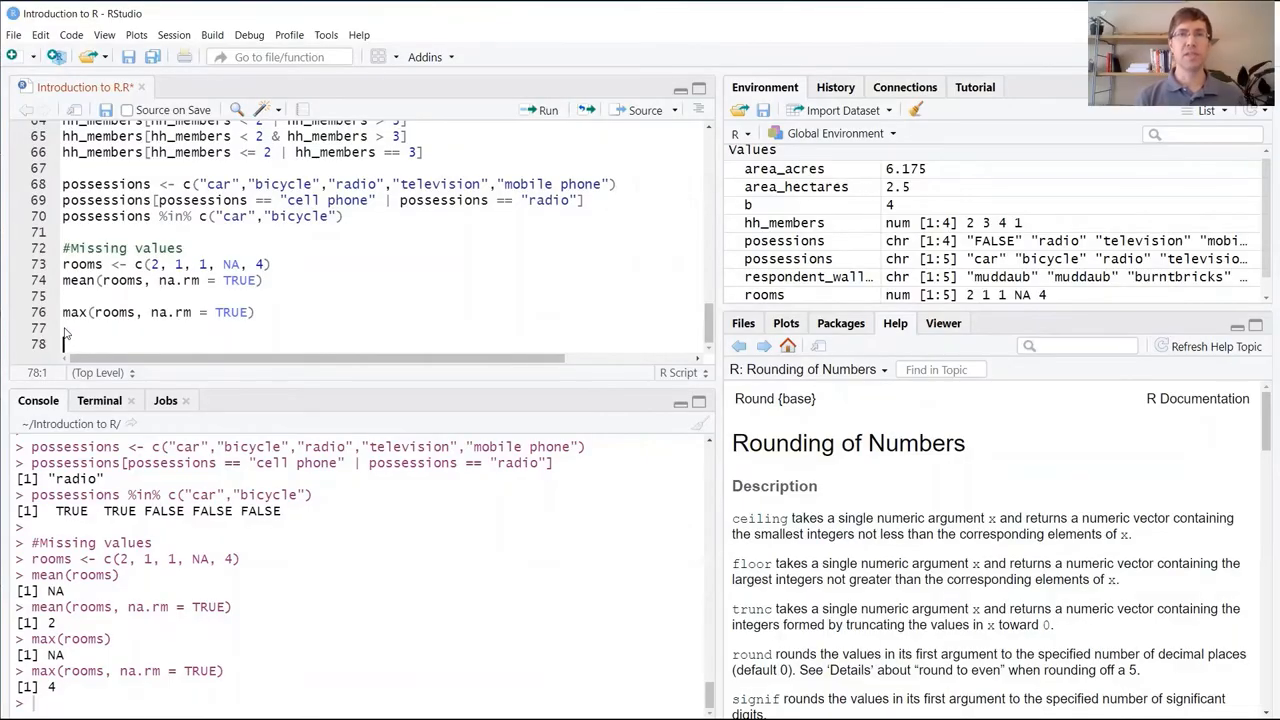
- Write a '#Creating dataframes' comment followed by a library(tidyverse) line in the script
{"action": "type", "text": "#c"}
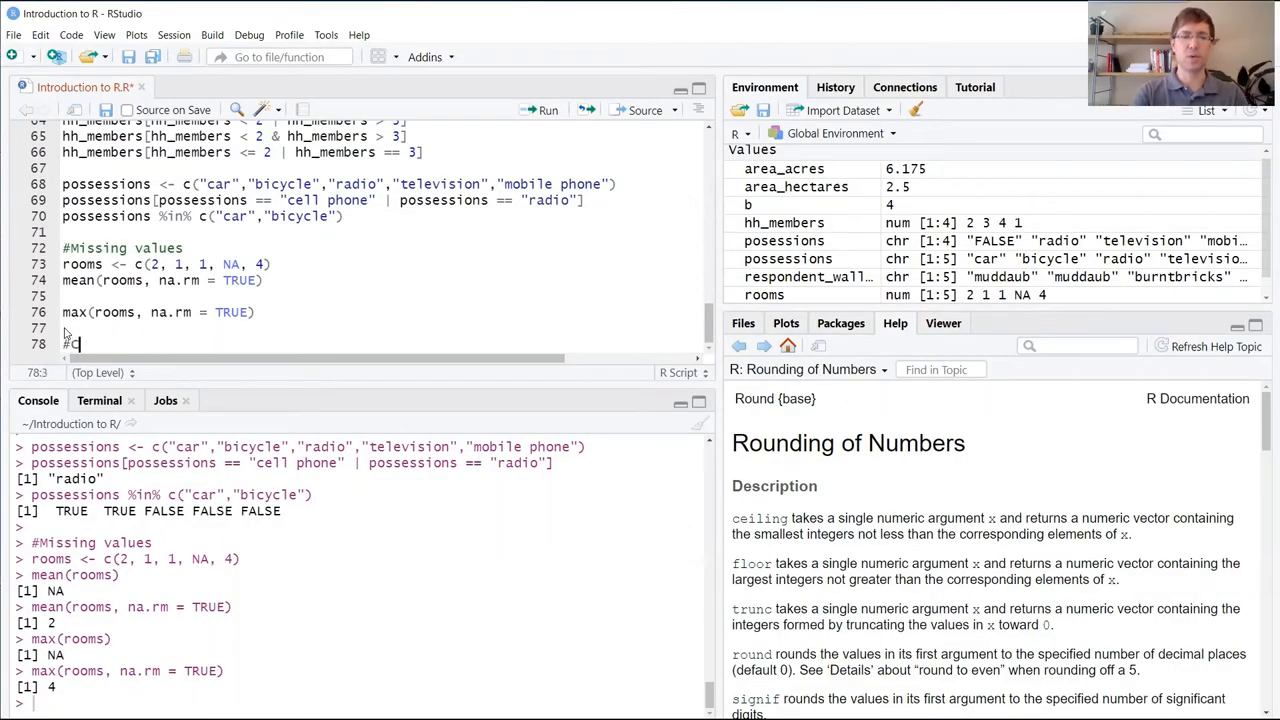
{"action": "type", "text": "reating"}
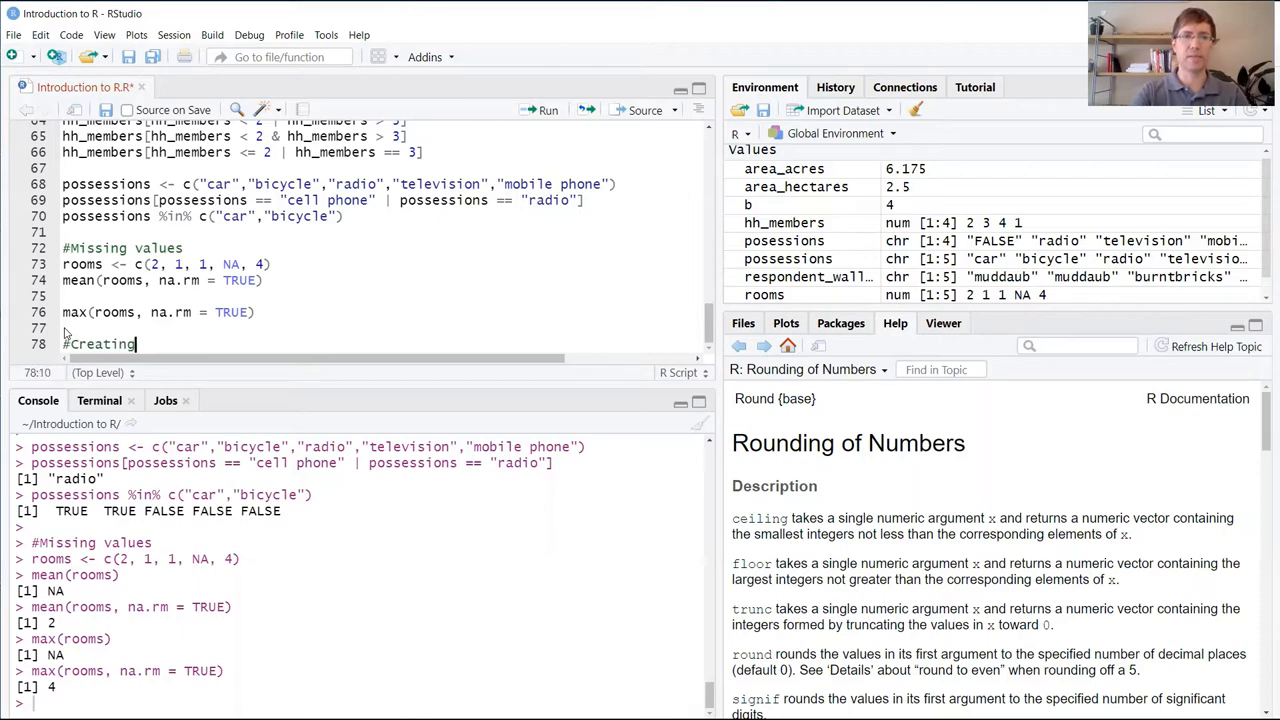
{"action": "type", "text": "dataframes"}
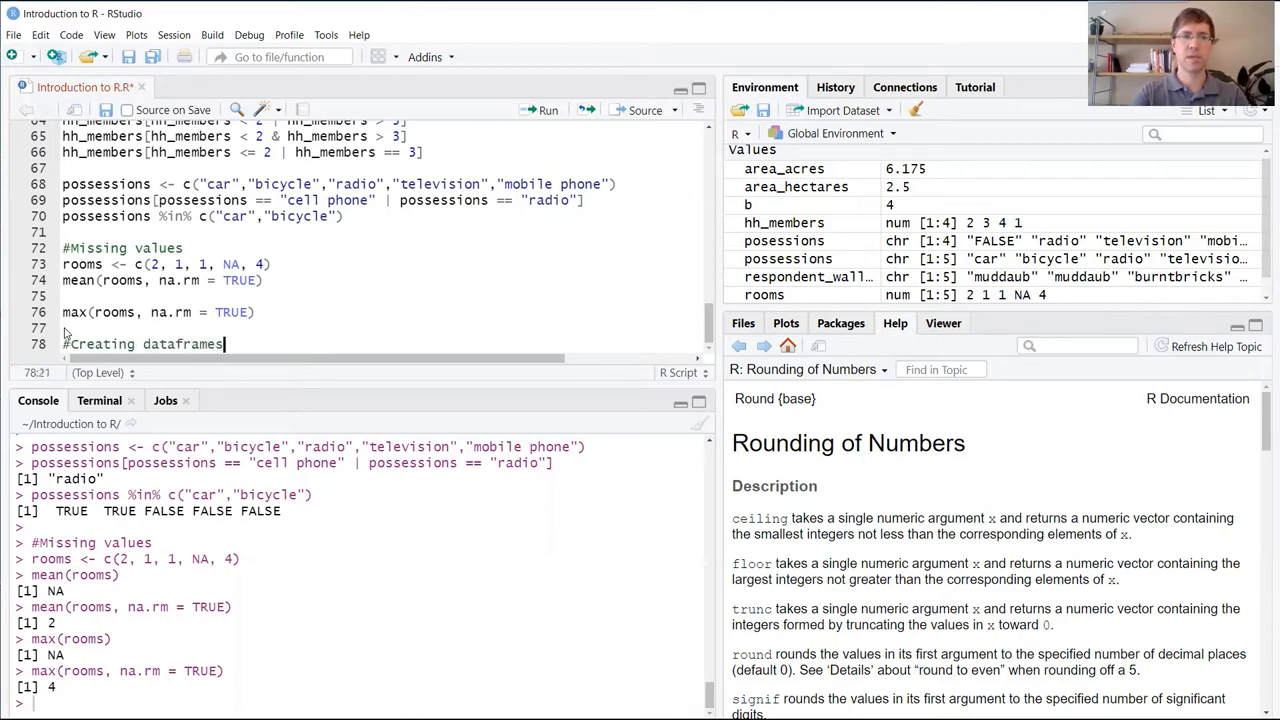
{"action": "key", "text": "Return"}
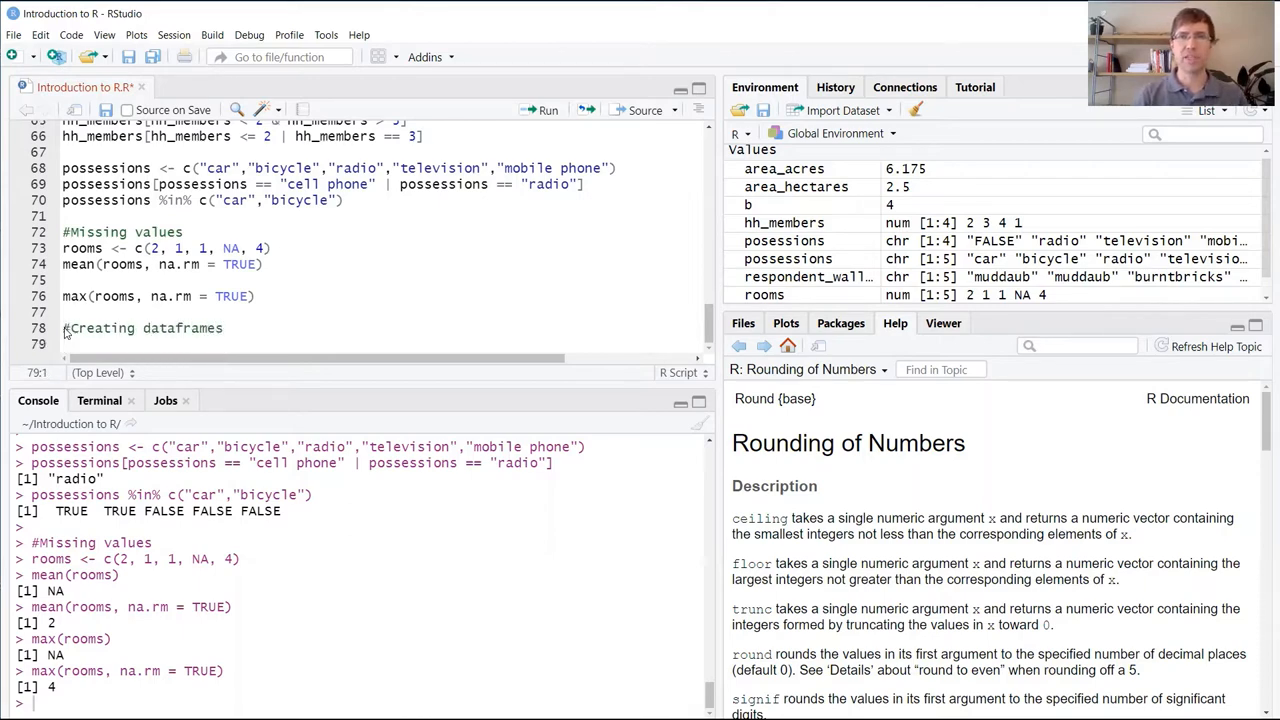
{"action": "type", "text": "library("}
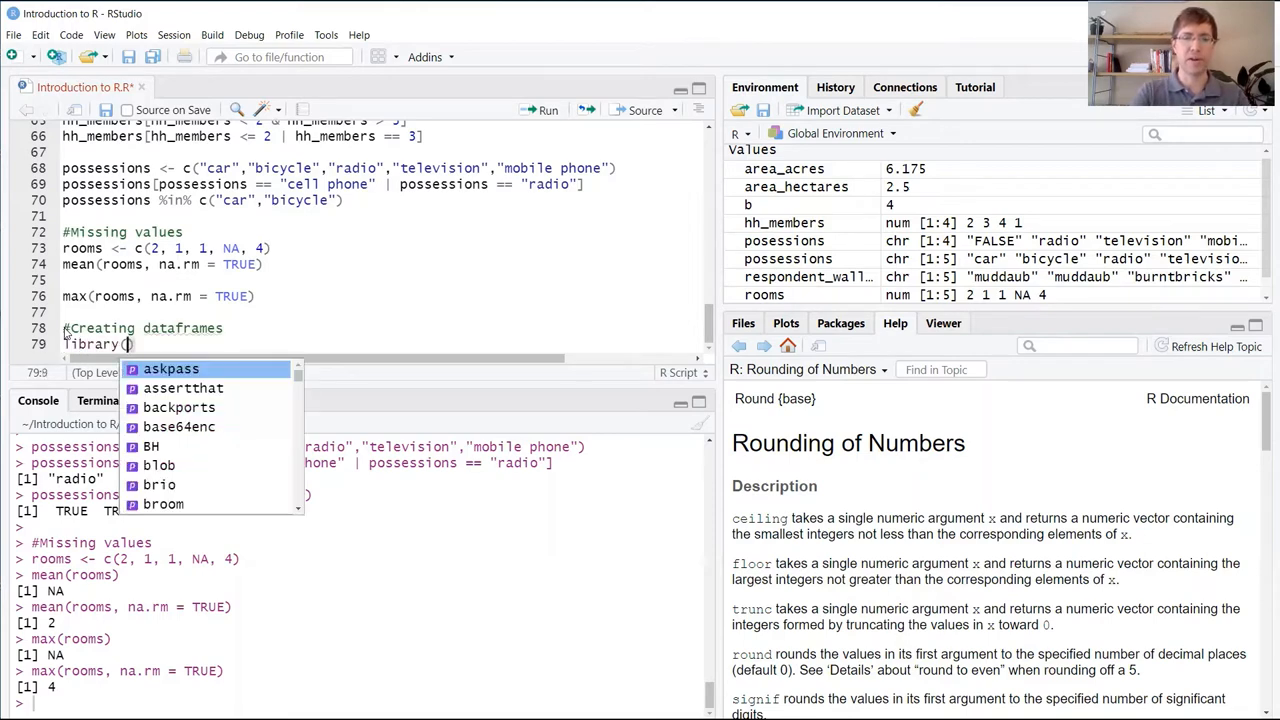
{"action": "type", "text": "tidyverse"}
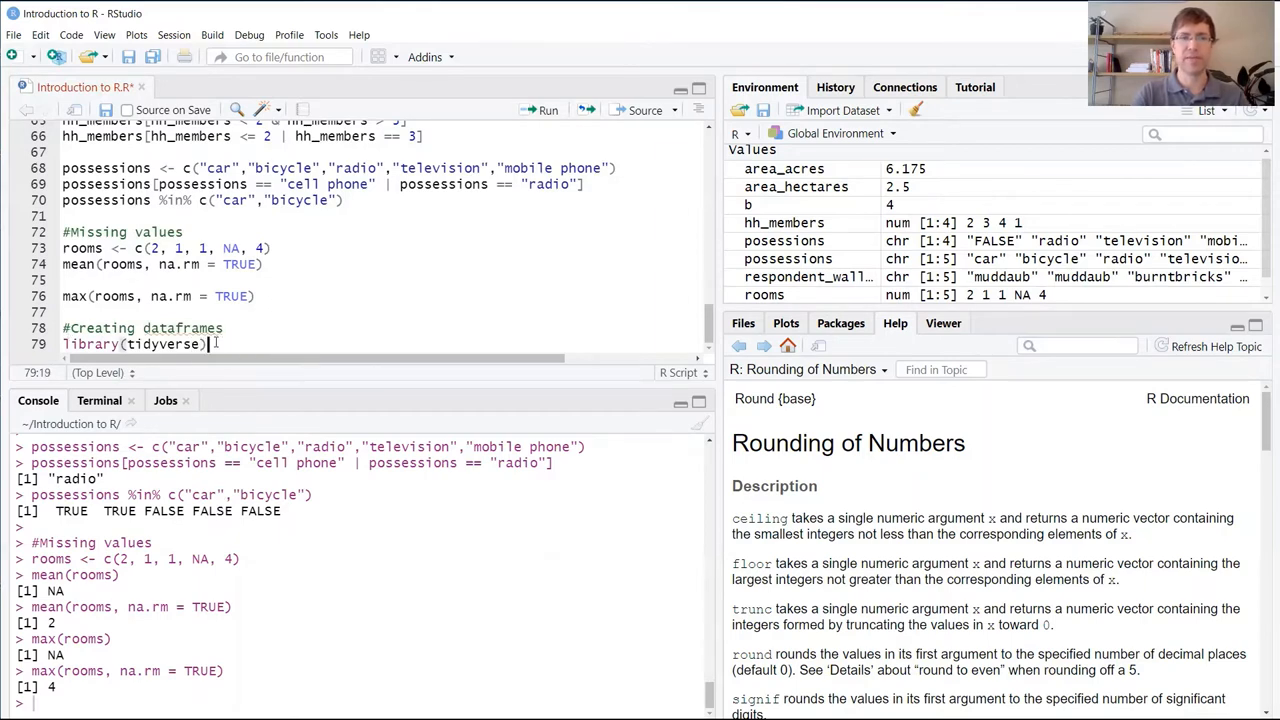
- Run the library(tidyverse) line and begin an 'interviews <-' assignment on a new line
{"action": "left_click", "coordinate": [548, 110]}
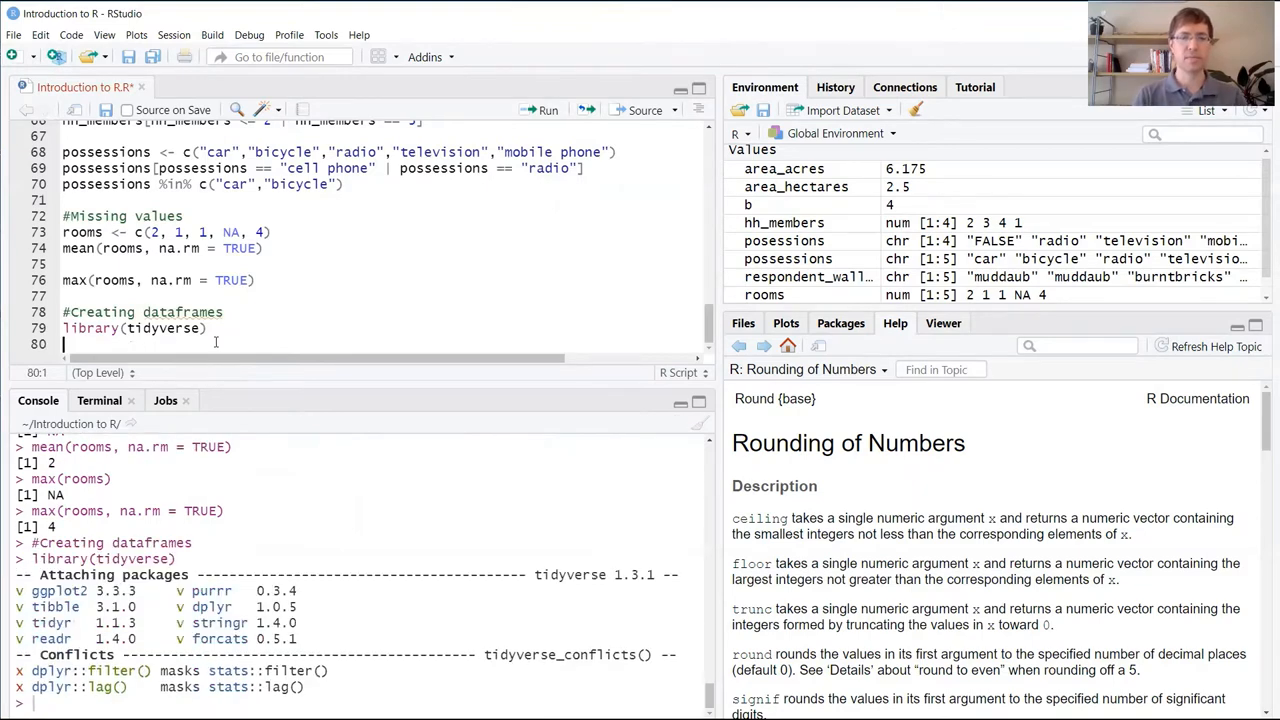
{"action": "type", "text": "rea"}
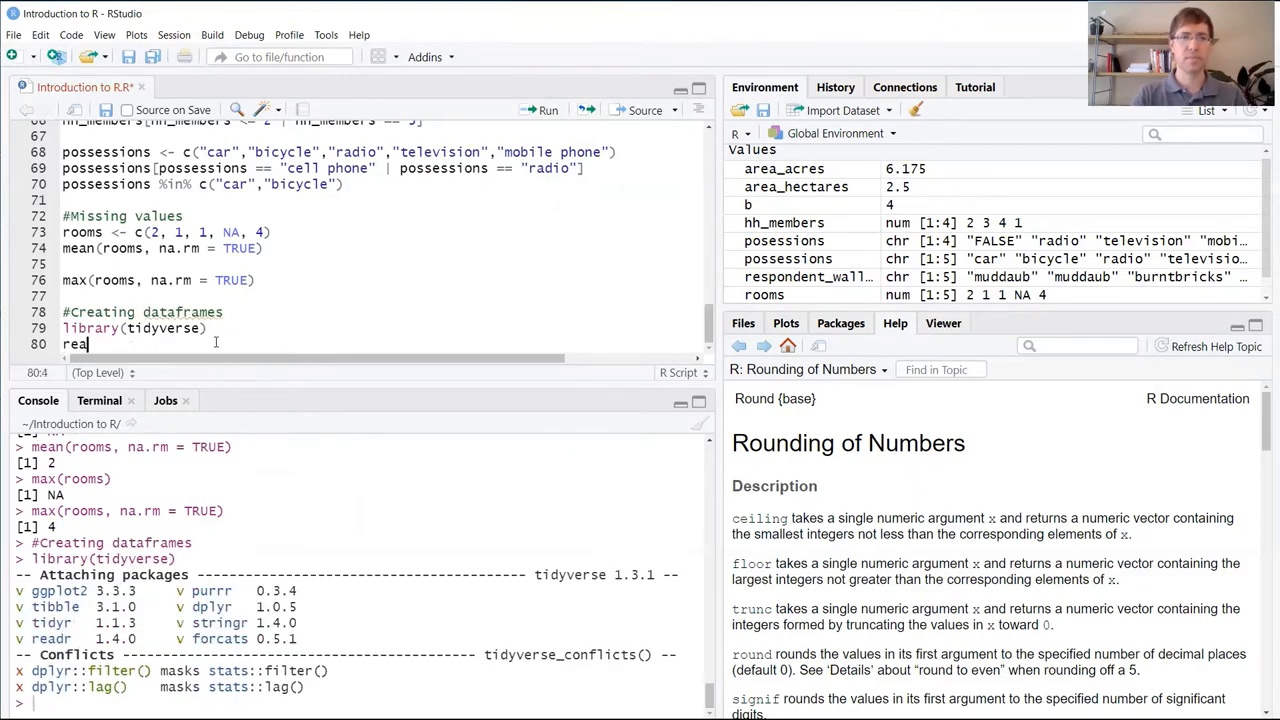
{"action": "type", "text": "d"}
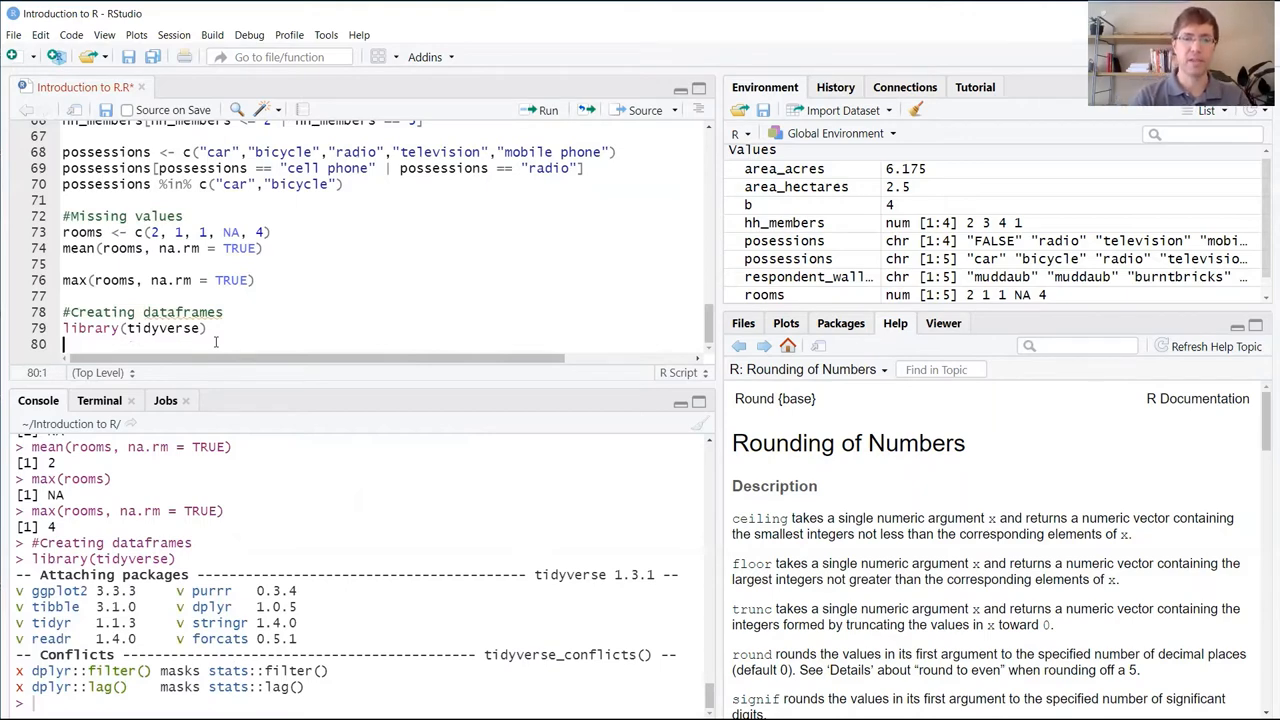
{"action": "type", "text": "interviews"}
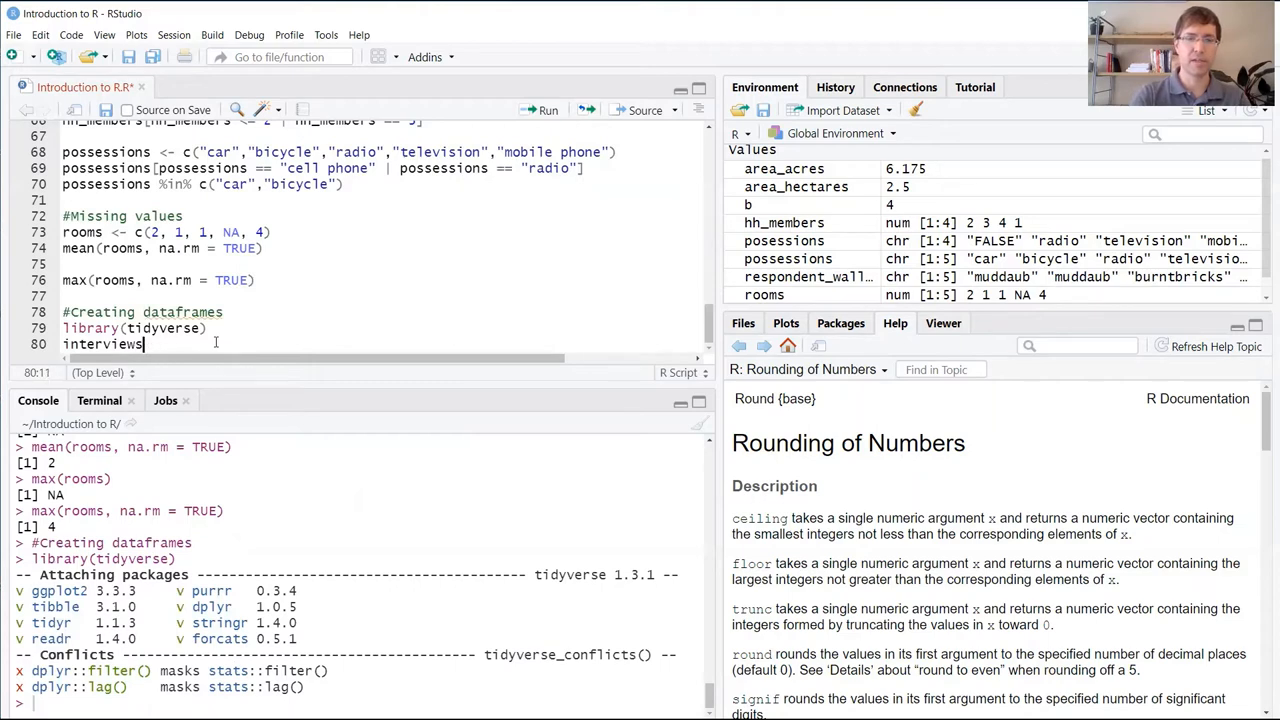
{"action": "type", "text": "<-"}
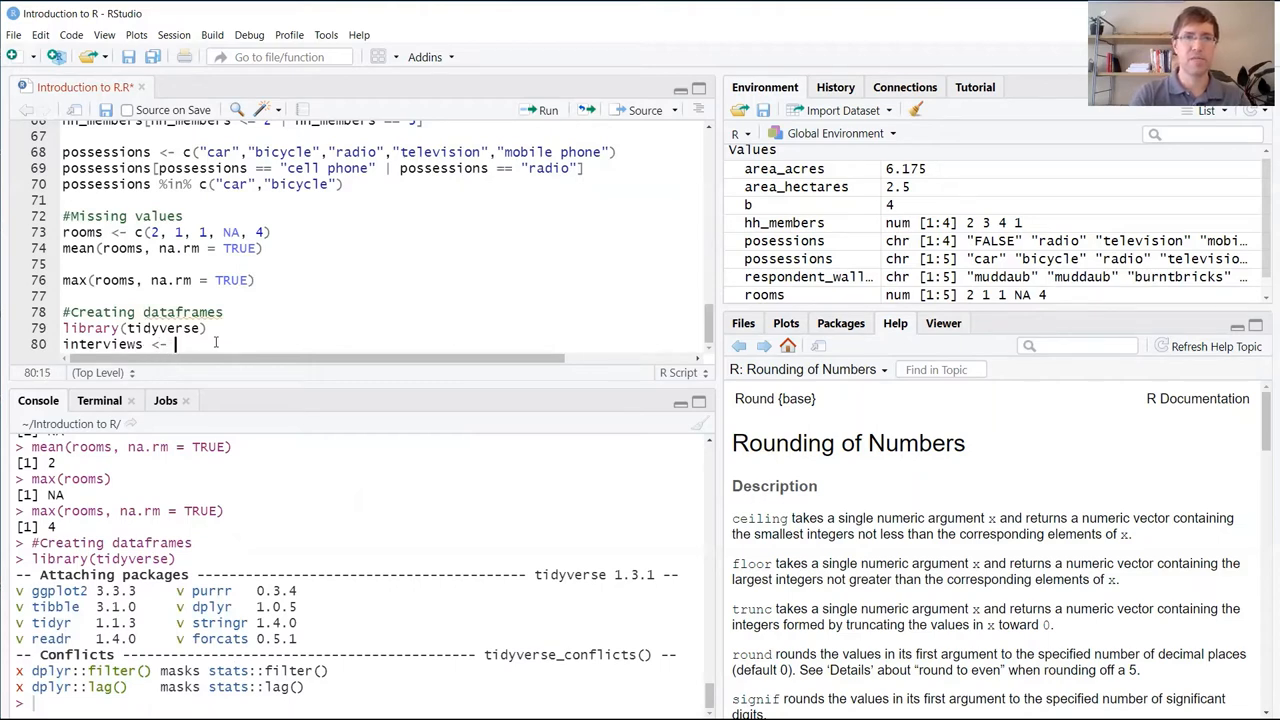
- Continue the assignment with read_csv("da") pointing at the data folder
{"action": "type", "text": "read"}
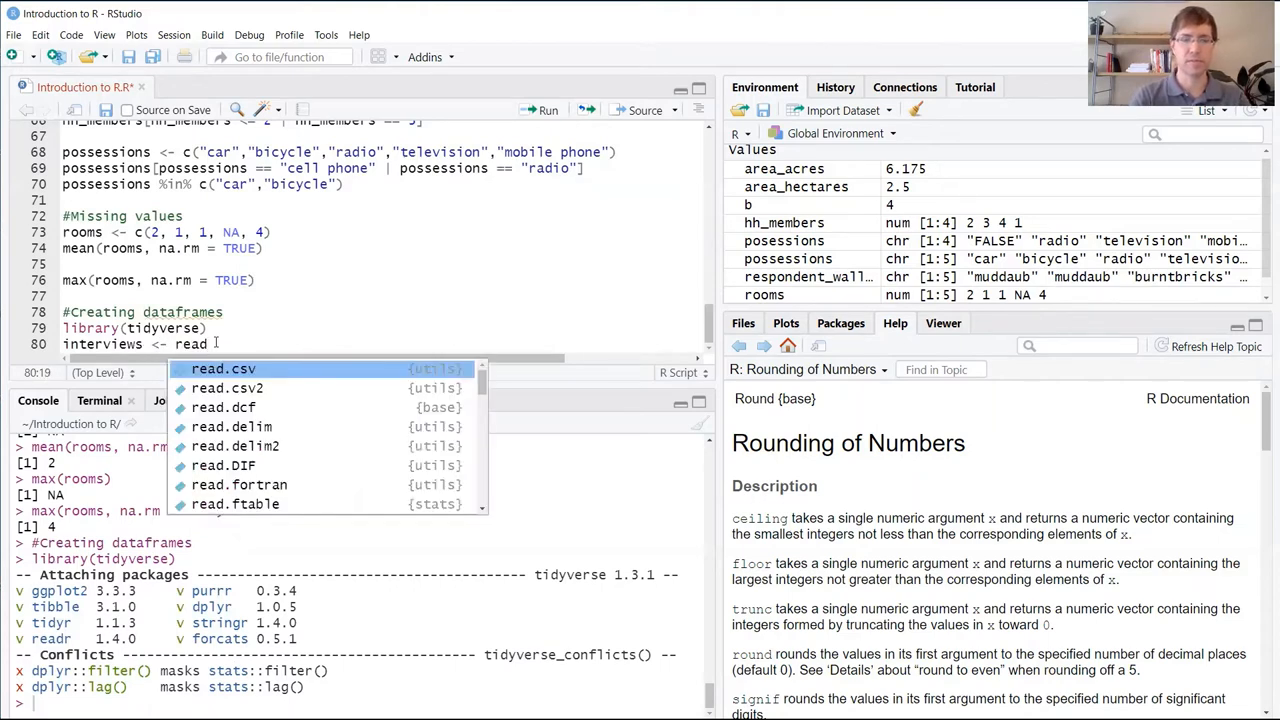
{"action": "mouse_move", "coordinate": [222, 368]}
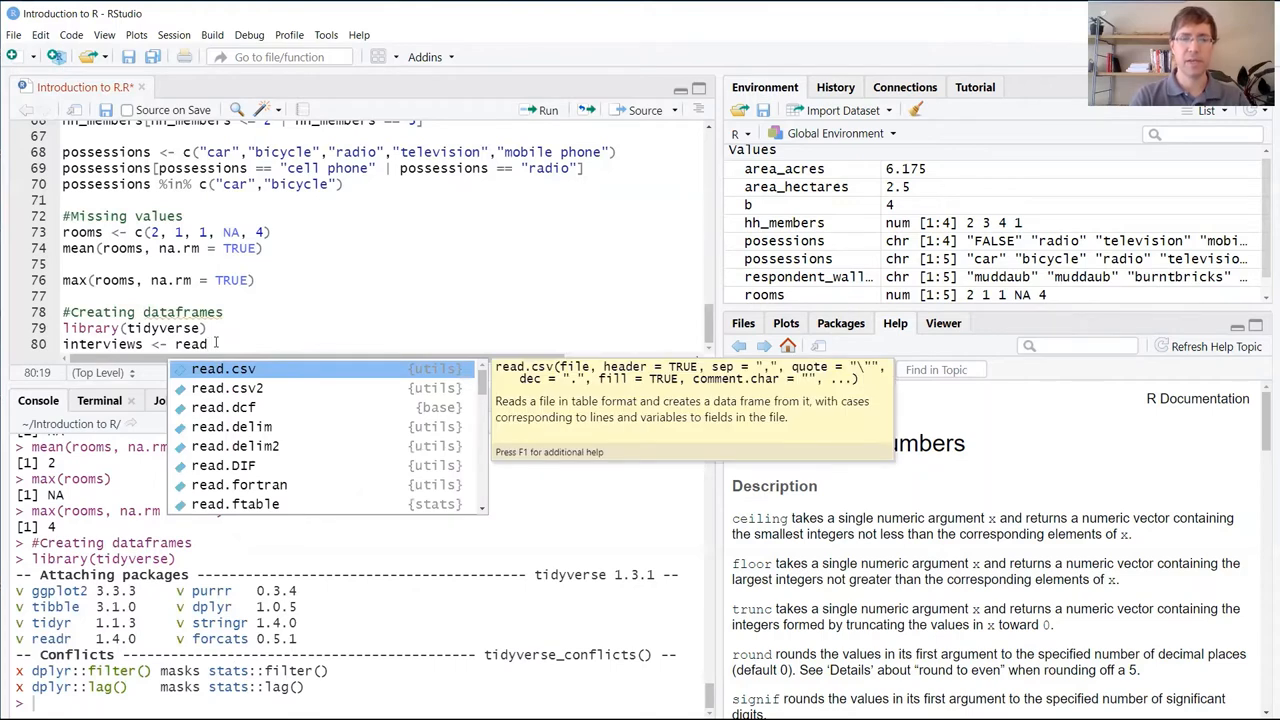
{"action": "type", "text": "_csv("}
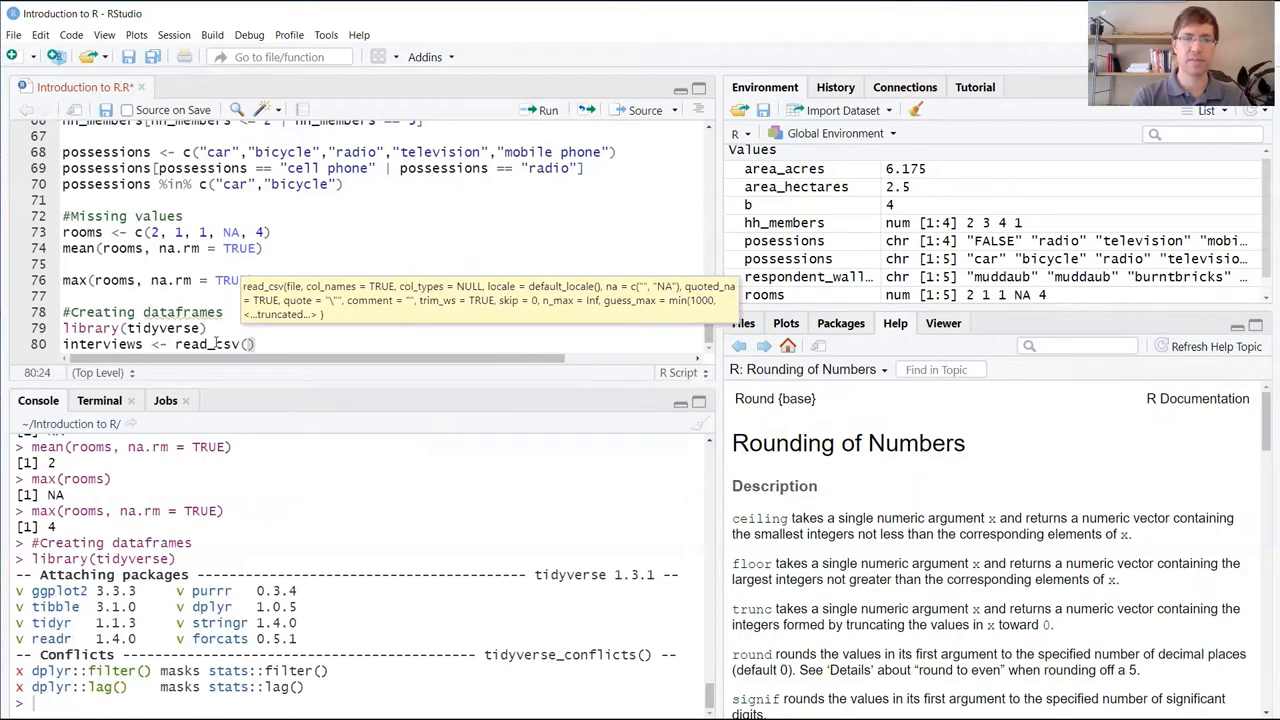
{"action": "type", "text": "\"\""}
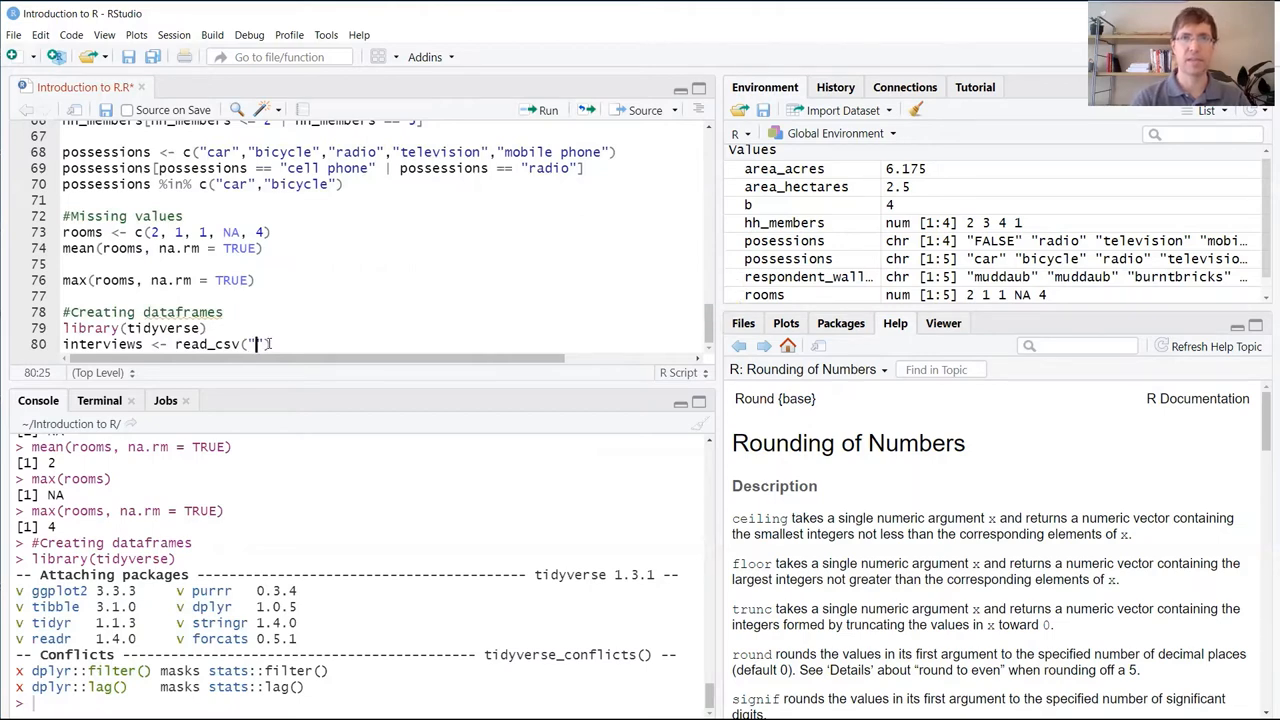
{"action": "type", "text": "data"}
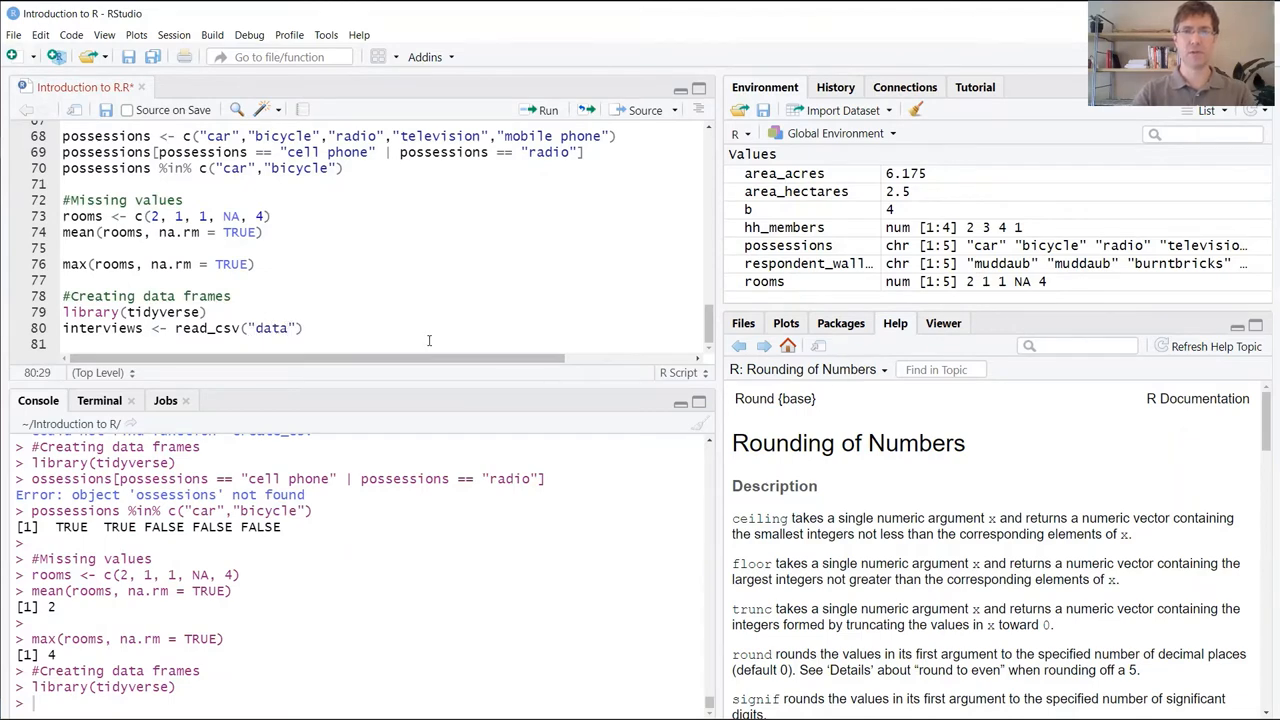
- Check the Files pane and complete read_csv("data/SAFI_clean.csv", na = "NULL")
{"action": "left_click", "coordinate": [743, 322]}
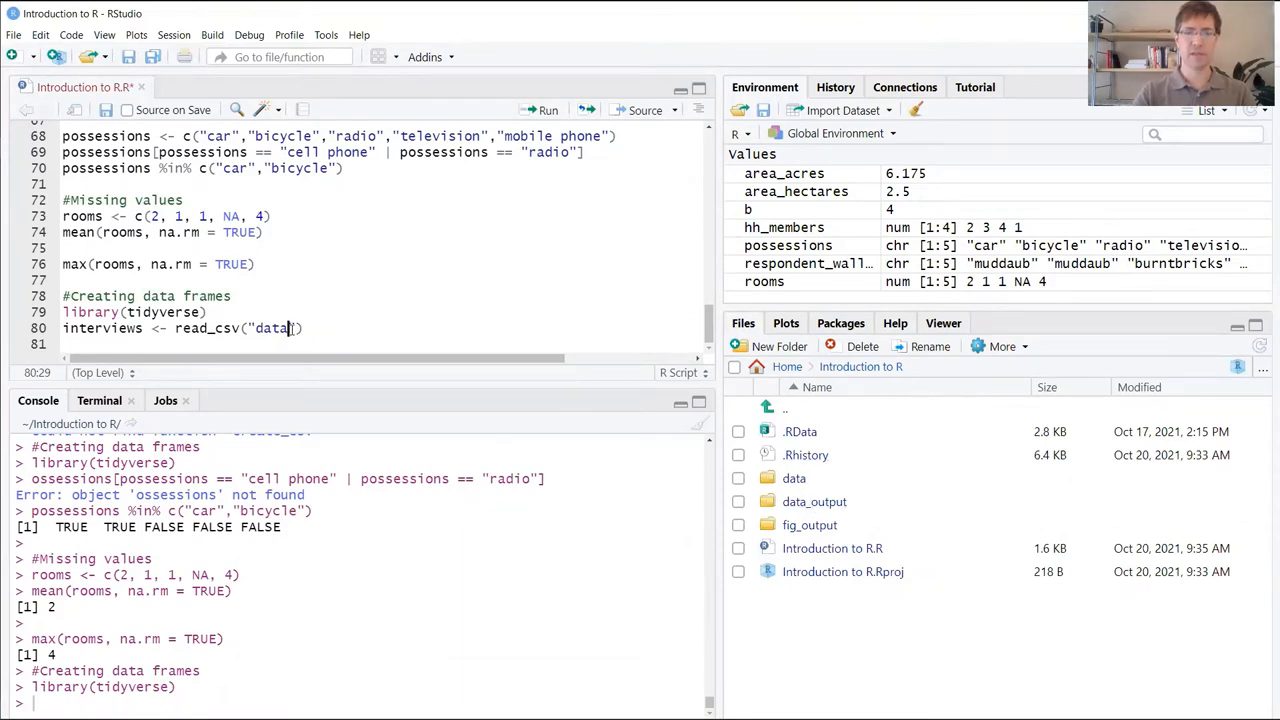
{"action": "type", "text": "/SAFI_"}
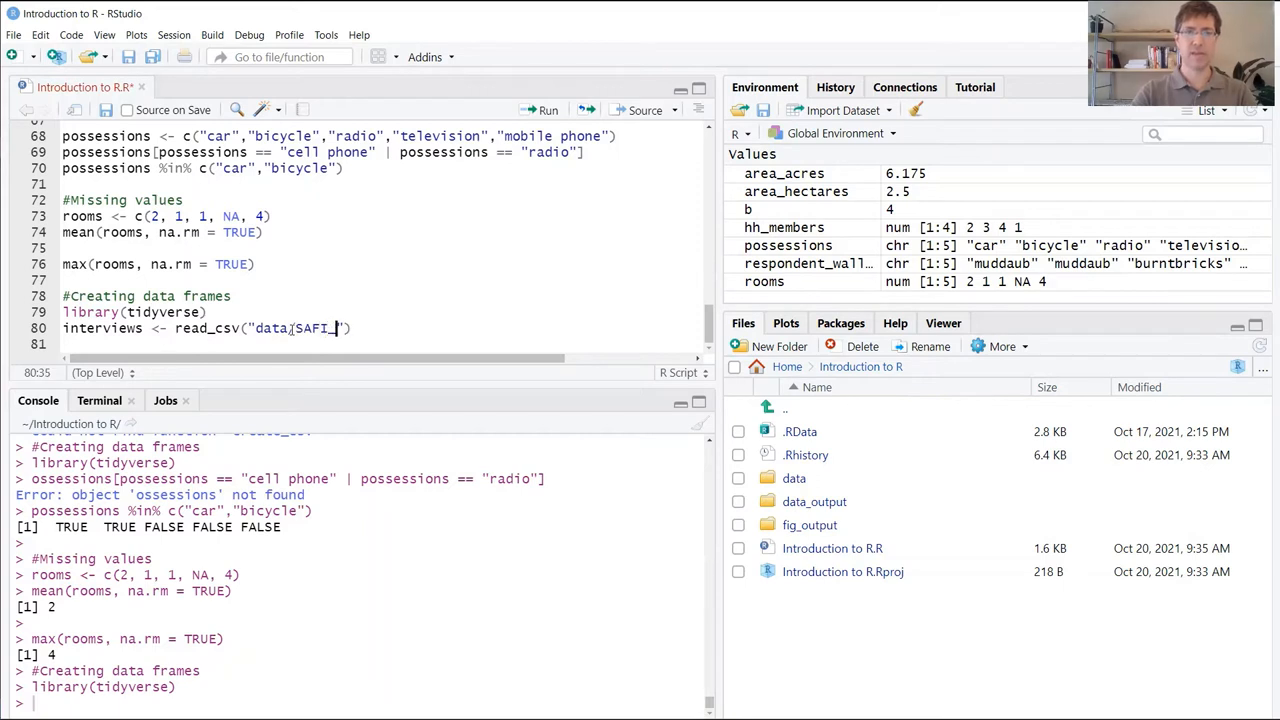
{"action": "type", "text": "clean.csv"}
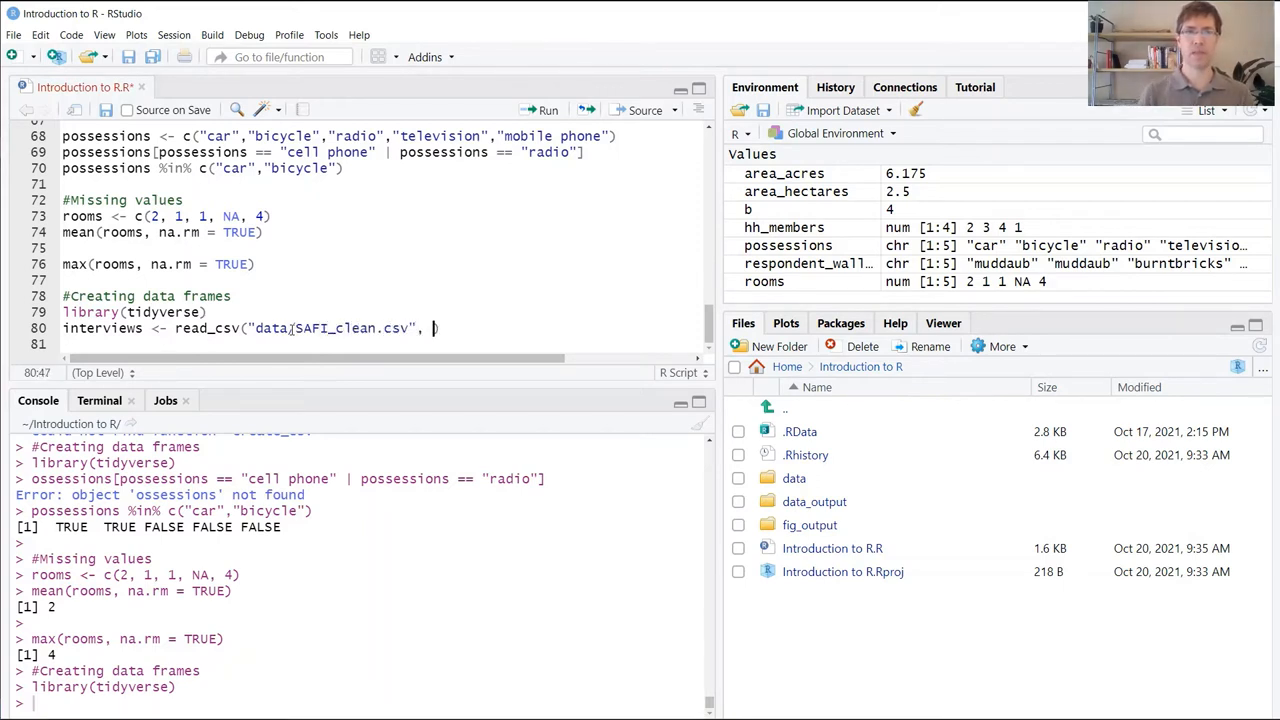
{"action": "type", "text": "n"}
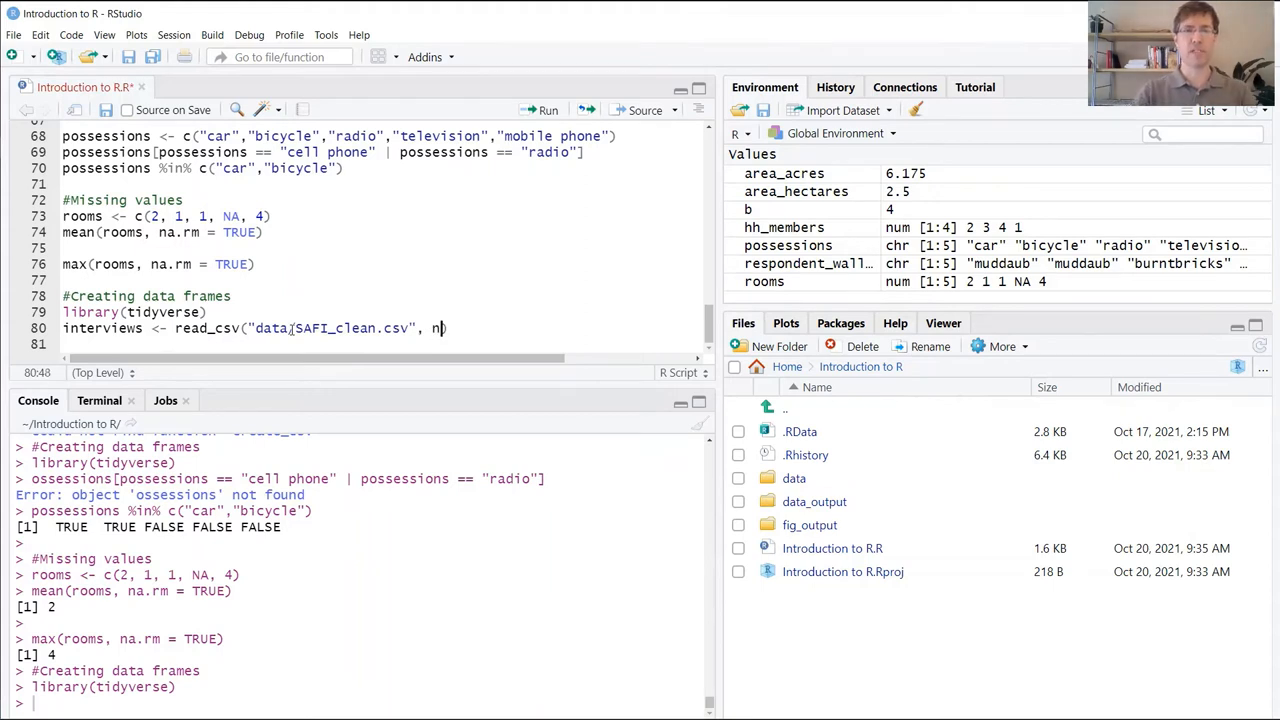
{"action": "type", "text": "a = \"N"}
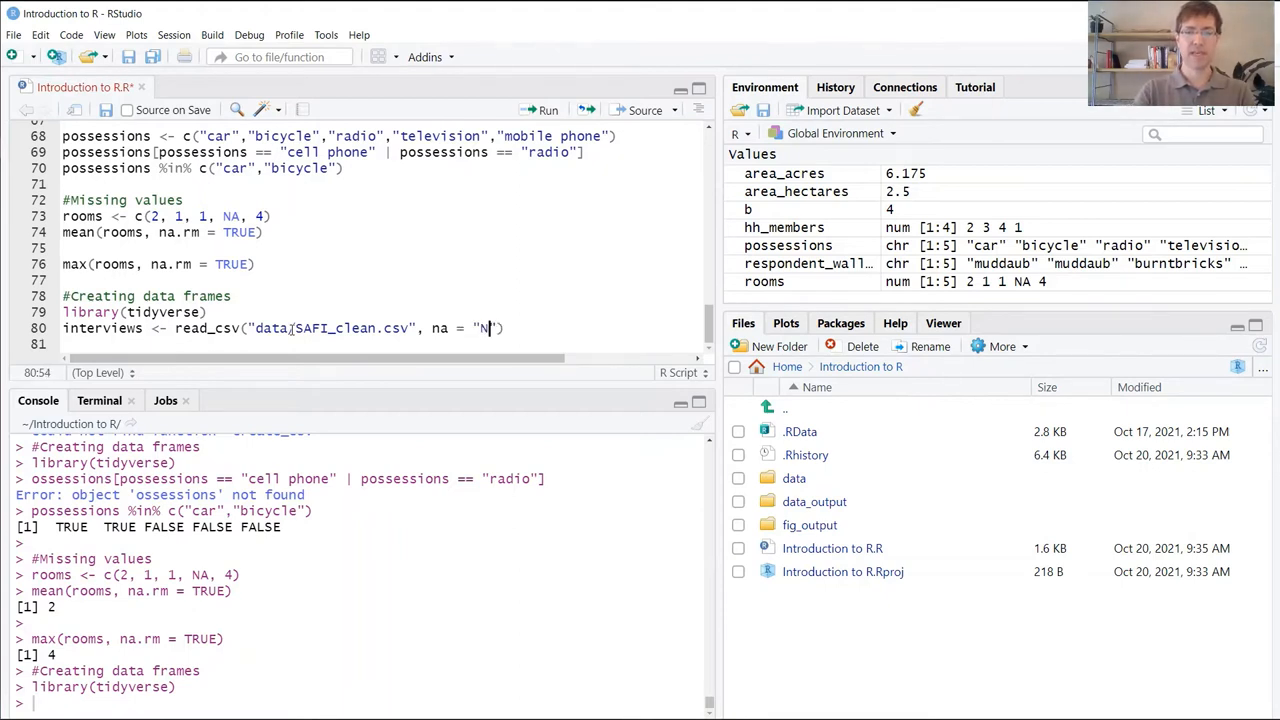
{"action": "type", "text": "ULL"}
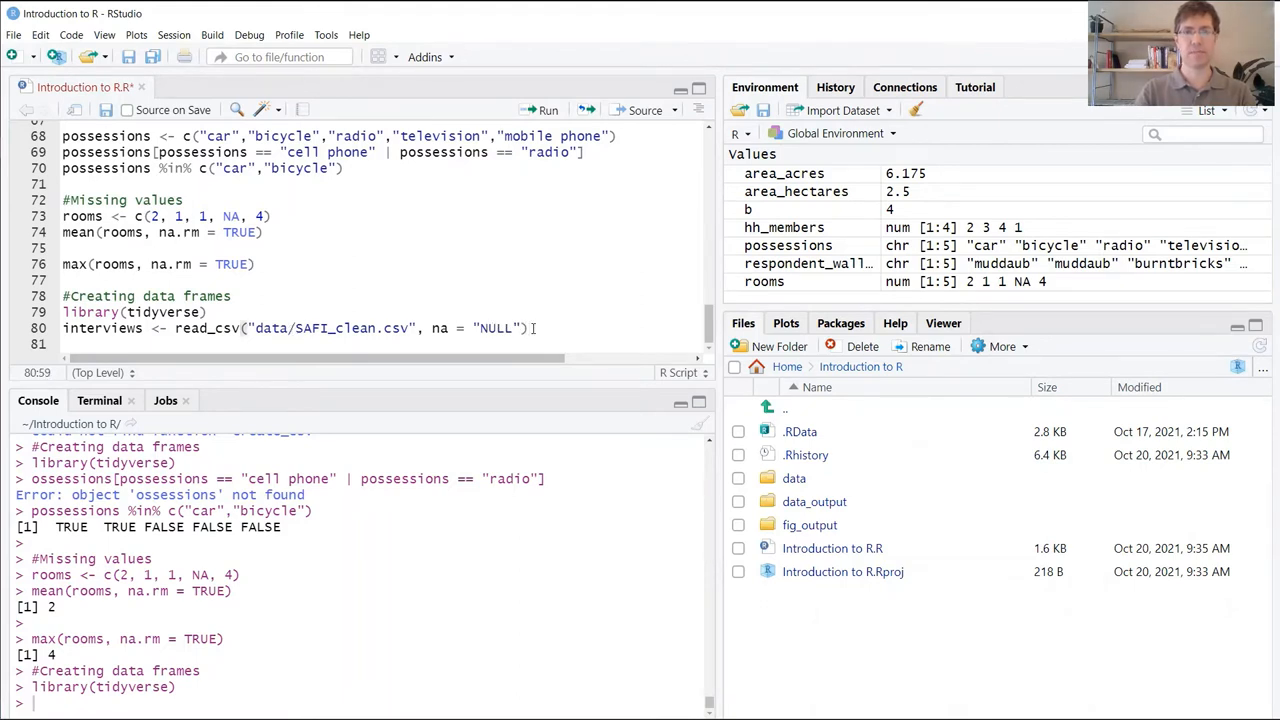
- Run the read_csv line, creating interviews with 131 observations of 14 variables
{"action": "left_click", "coordinate": [549, 110]}
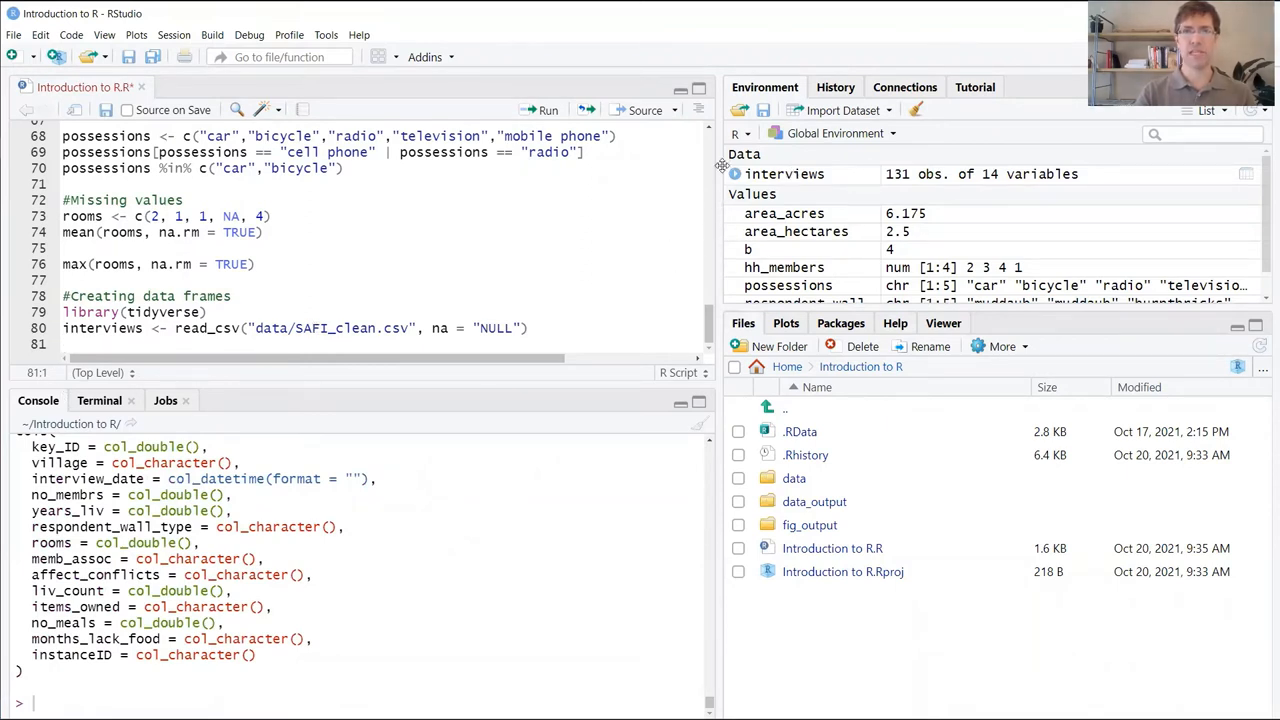
{"action": "mouse_move", "coordinate": [785, 173]}
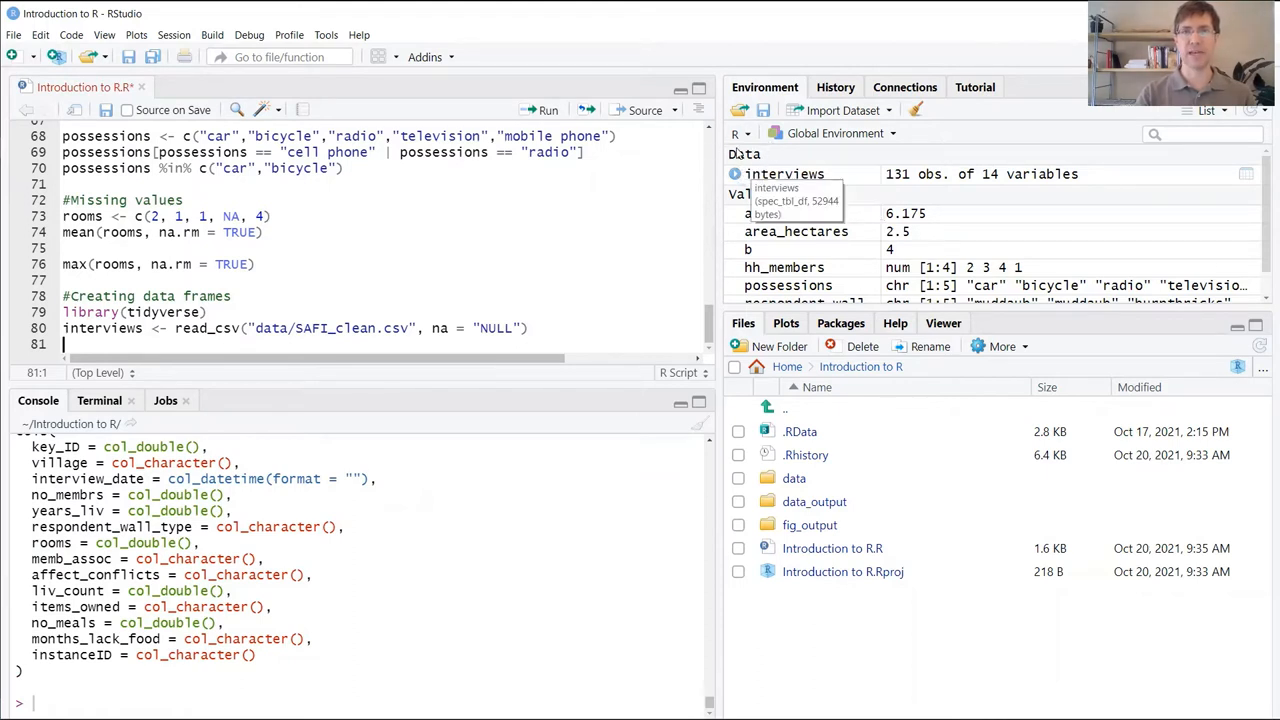
{"action": "mouse_move", "coordinate": [785, 200]}
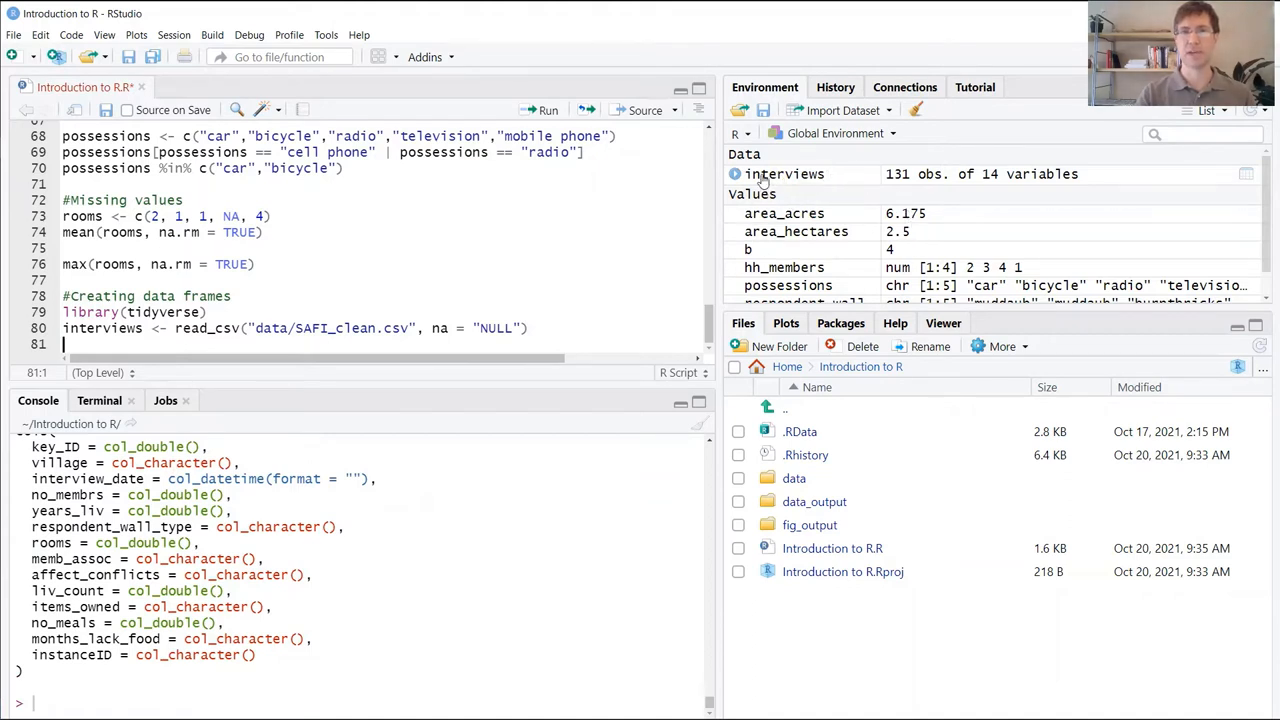
{"action": "mouse_move", "coordinate": [1060, 136]}
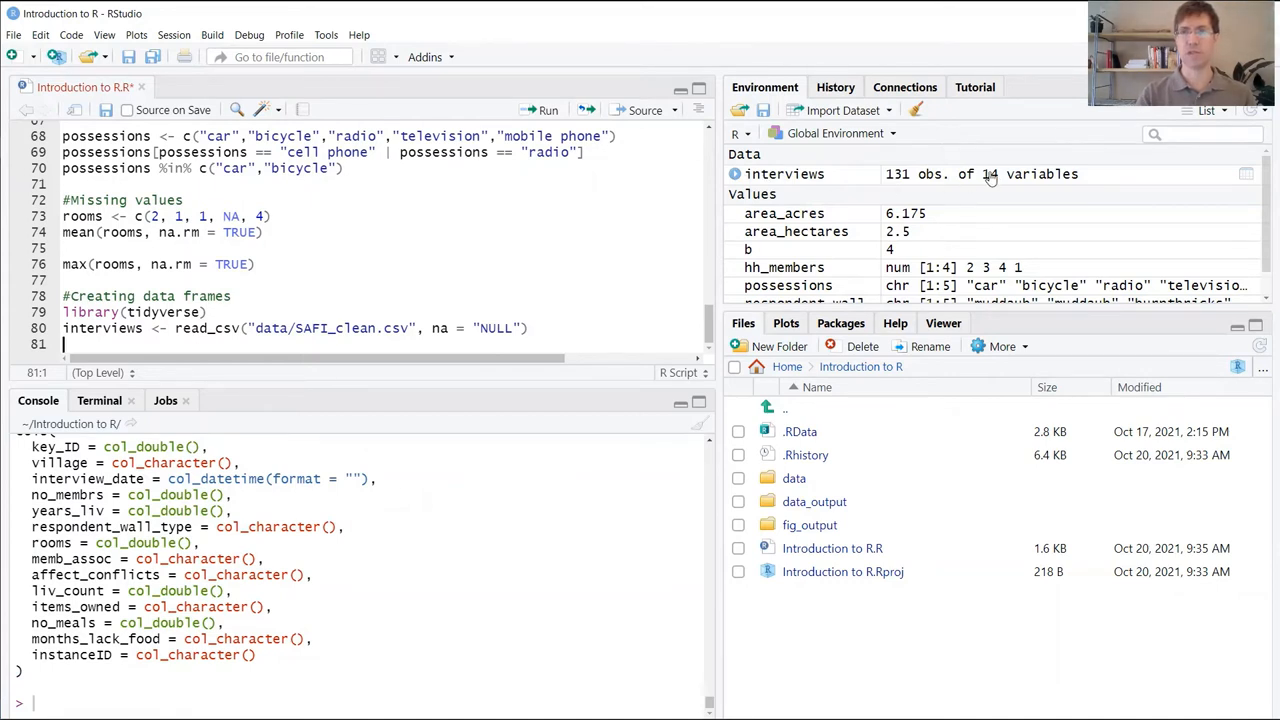
{"action": "mouse_move", "coordinate": [1043, 188]}
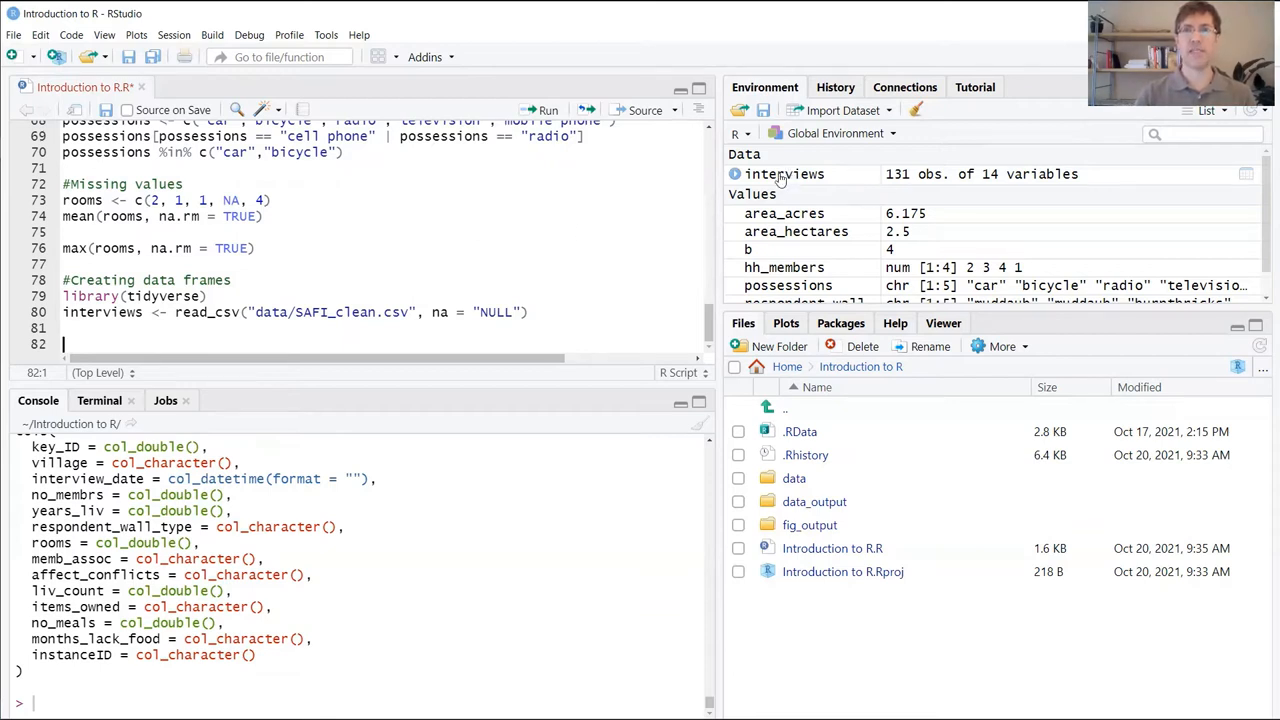
{"action": "mouse_move", "coordinate": [784, 174]}
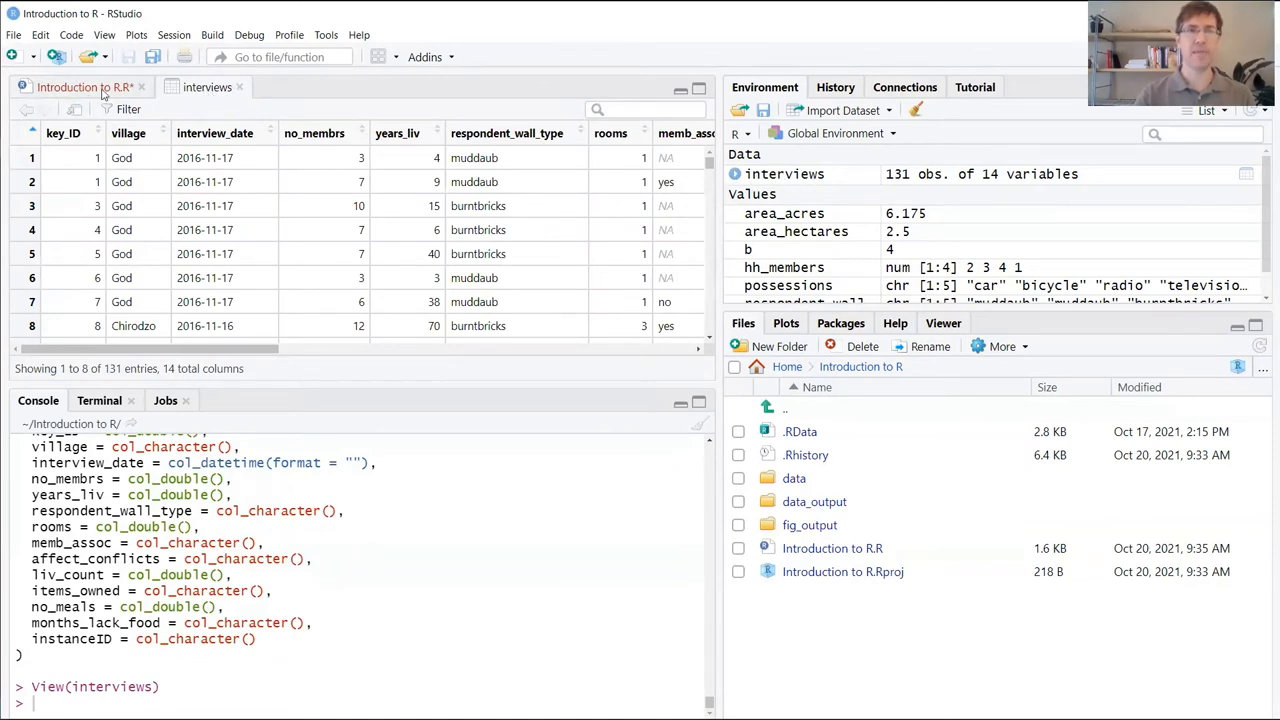
{"action": "mouse_move", "coordinate": [112, 147]}
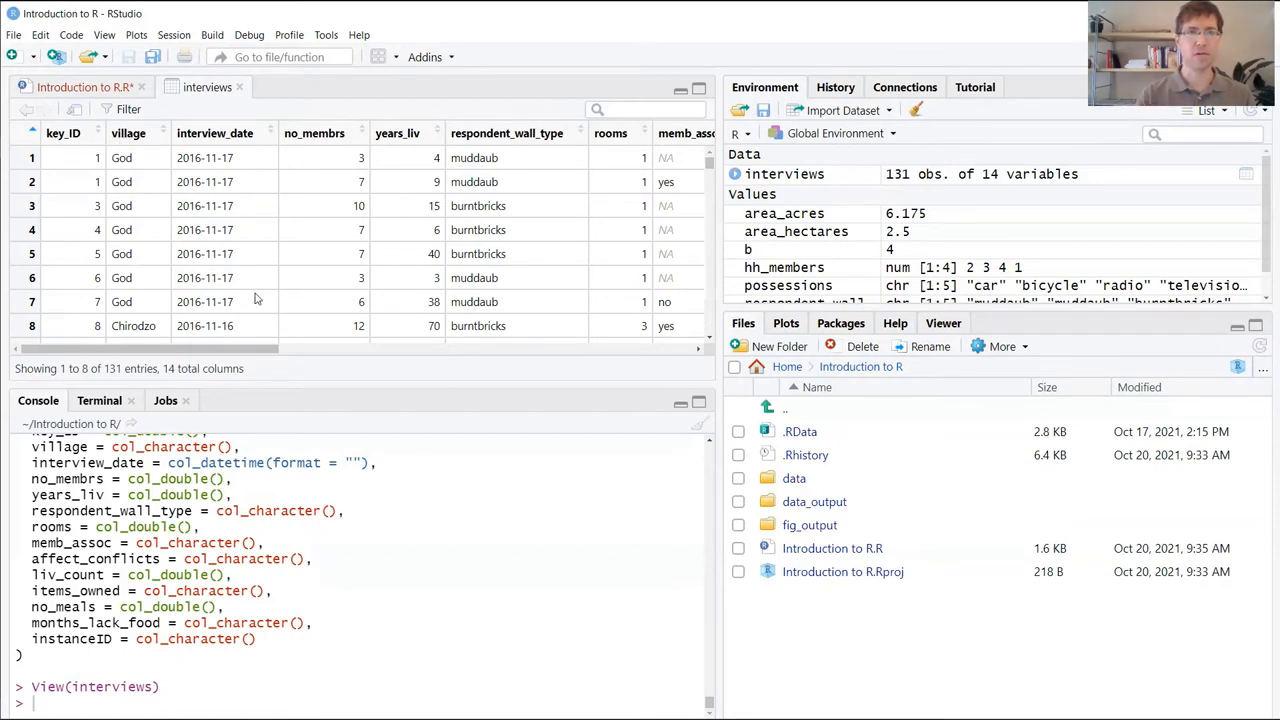
- Scroll the interviews data viewer across its 14 columns and back
{"action": "scroll", "scroll_direction": "right", "scroll_amount": 3}
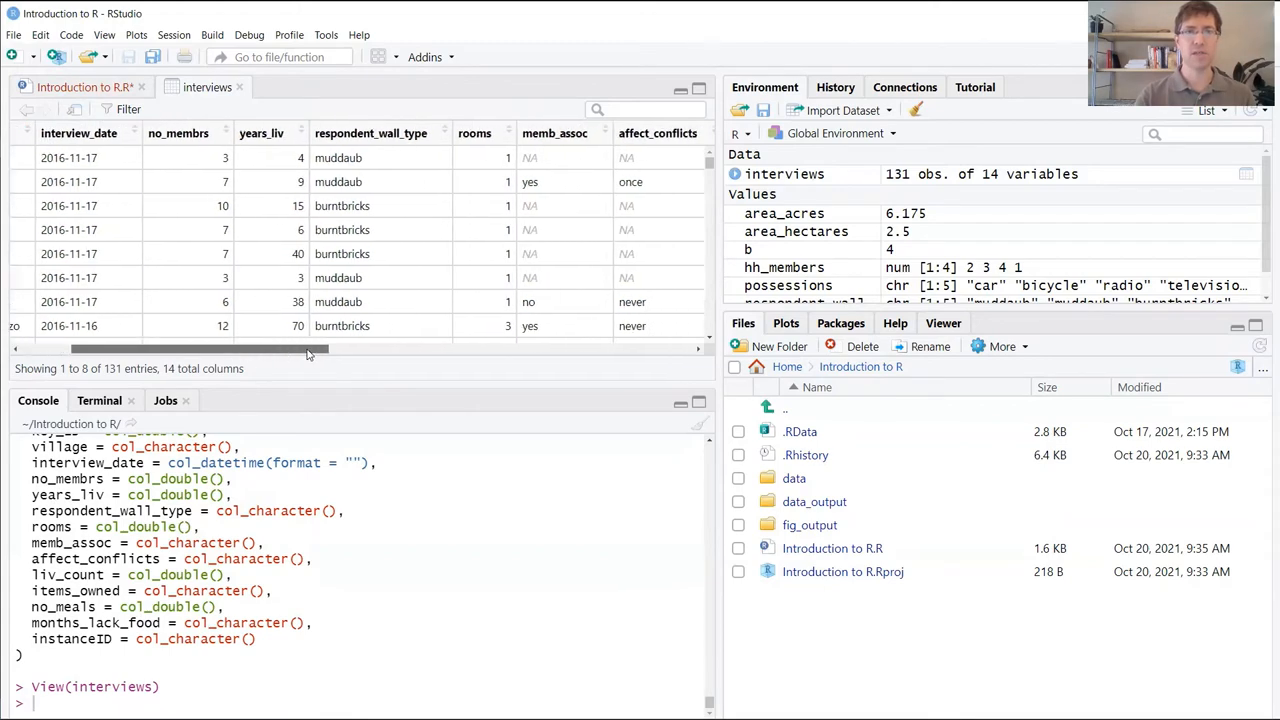
{"action": "left_click_drag", "start_coordinate": [310, 348], "coordinate": [630, 348]}
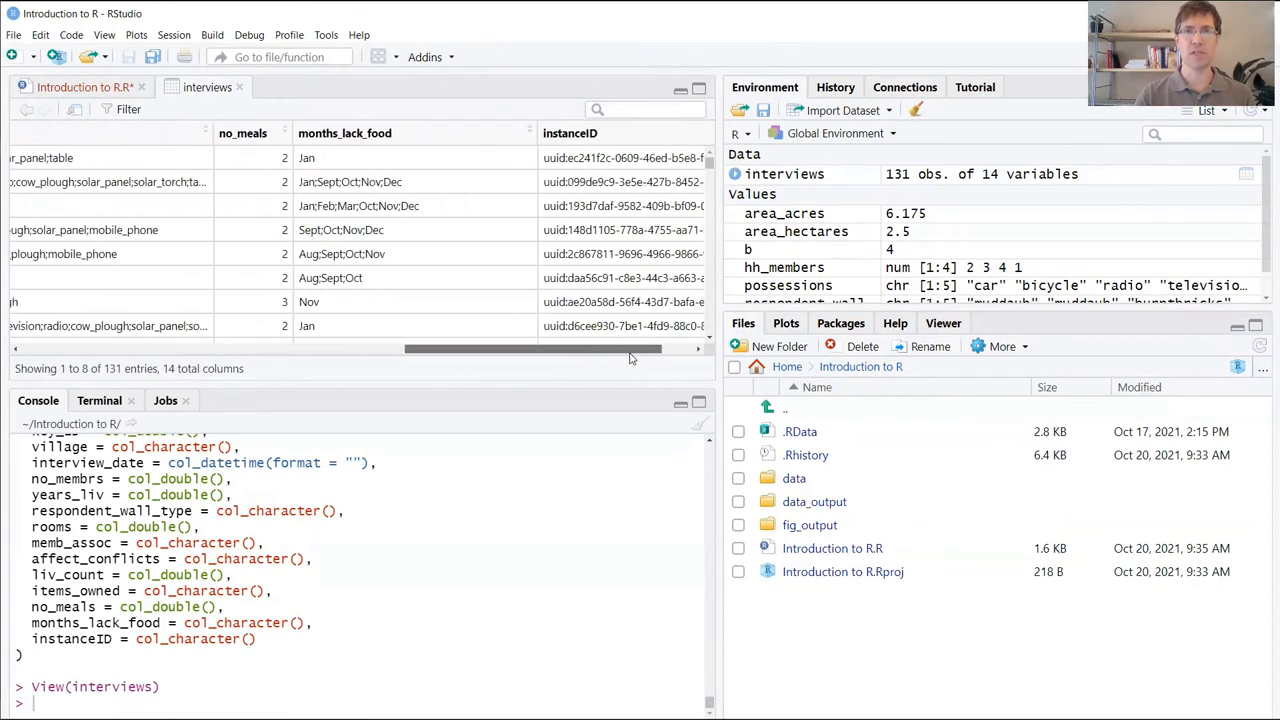
{"action": "scroll", "scroll_direction": "left", "scroll_amount": 3}
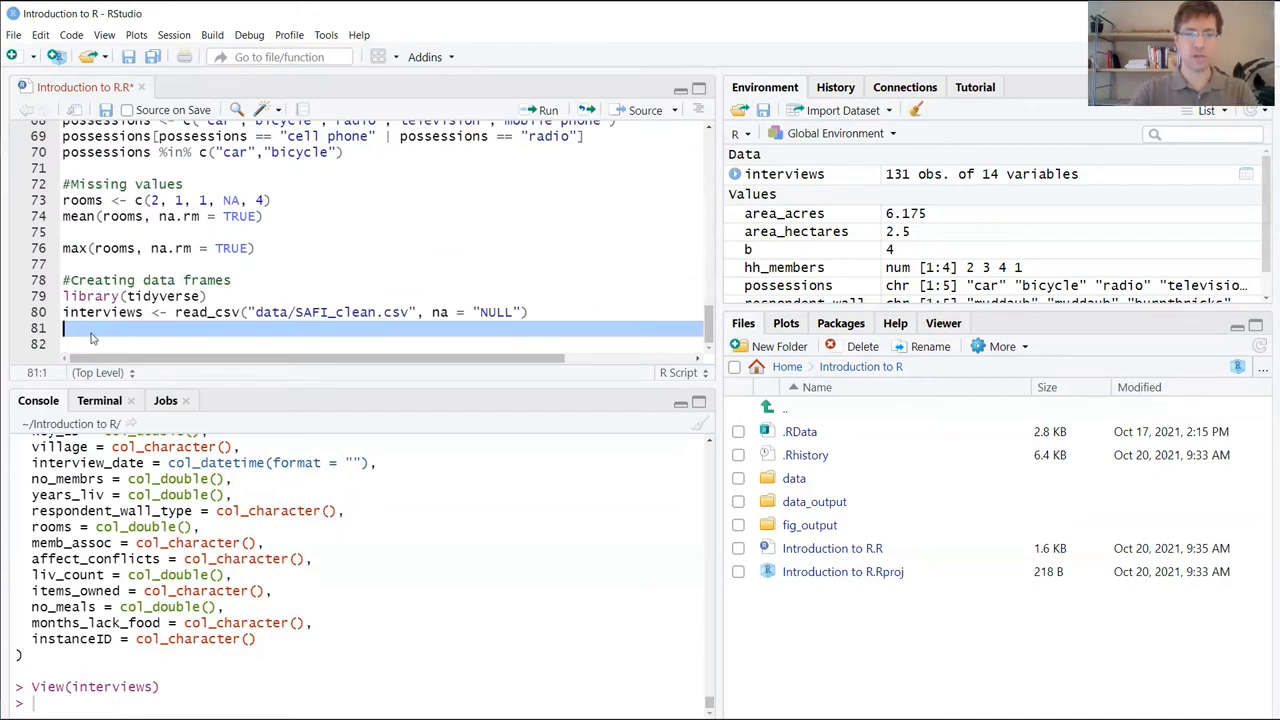
- Write an '# Inspect data frame' comment and View(interviews), running them to open the table
{"action": "type", "text": "# Inspect data"}
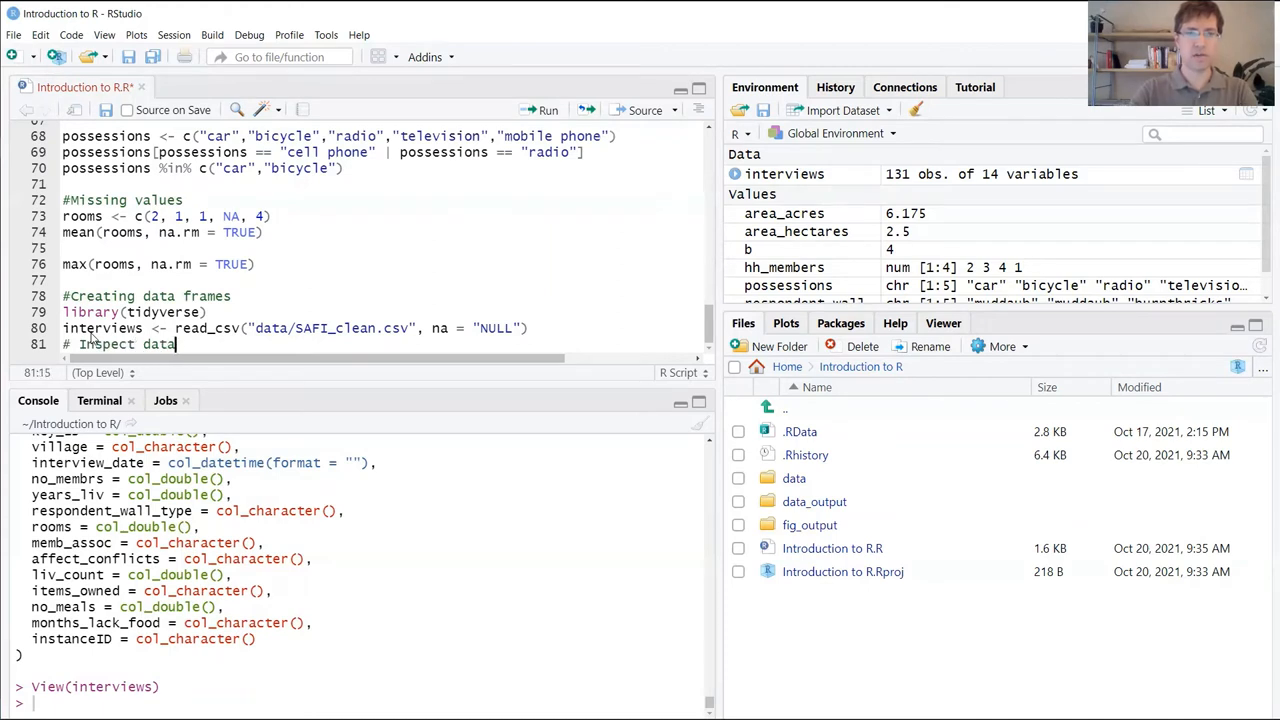
{"action": "type", "text": "frame"}
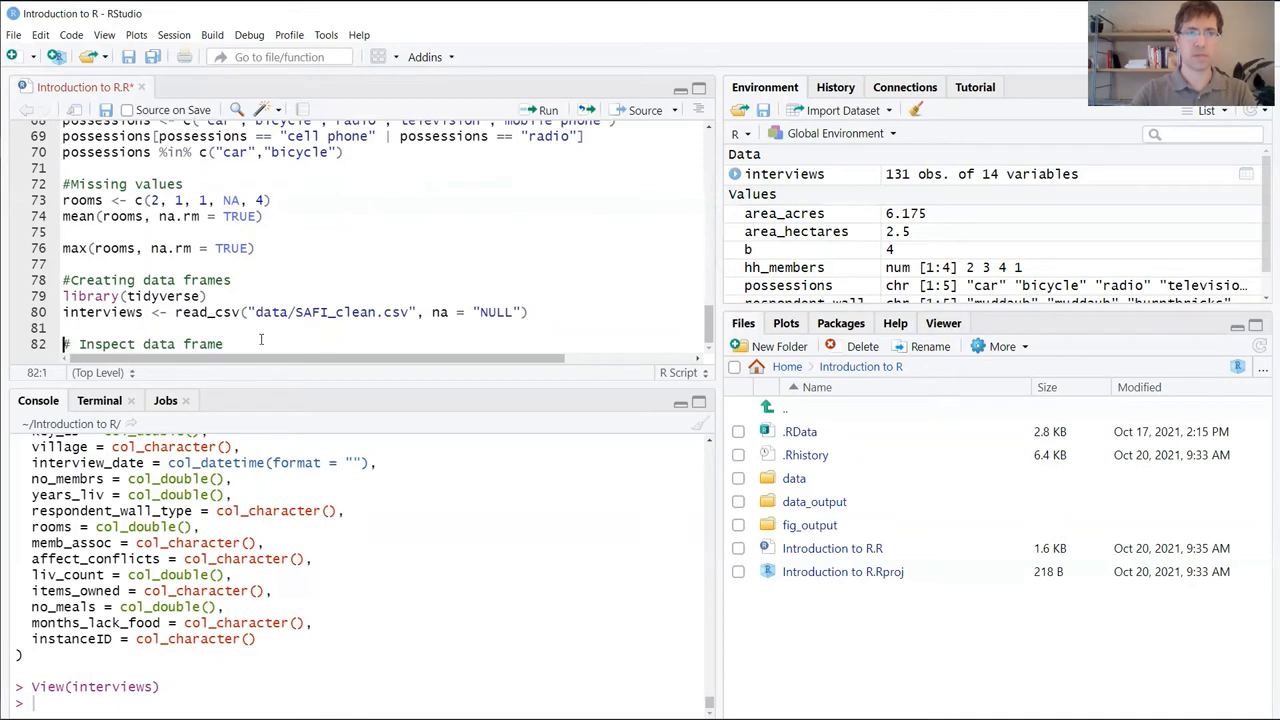
{"action": "type", "text": "V"}
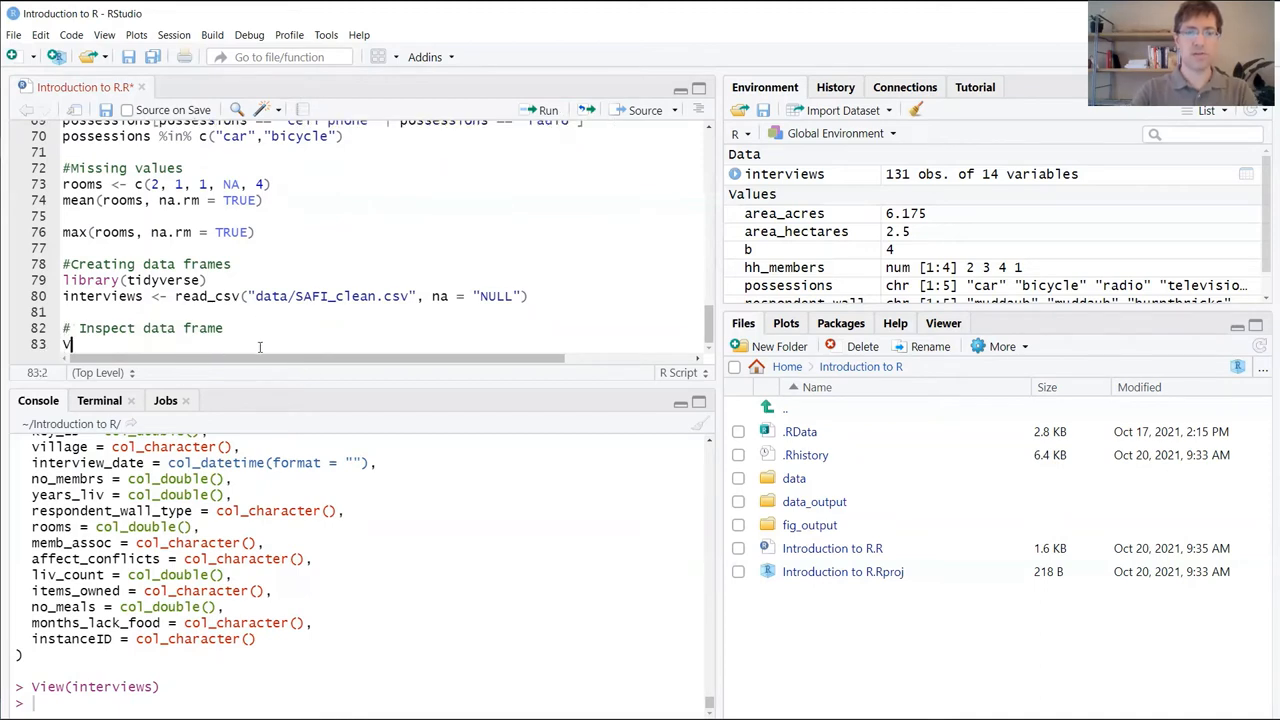
{"action": "type", "text": "iew("}
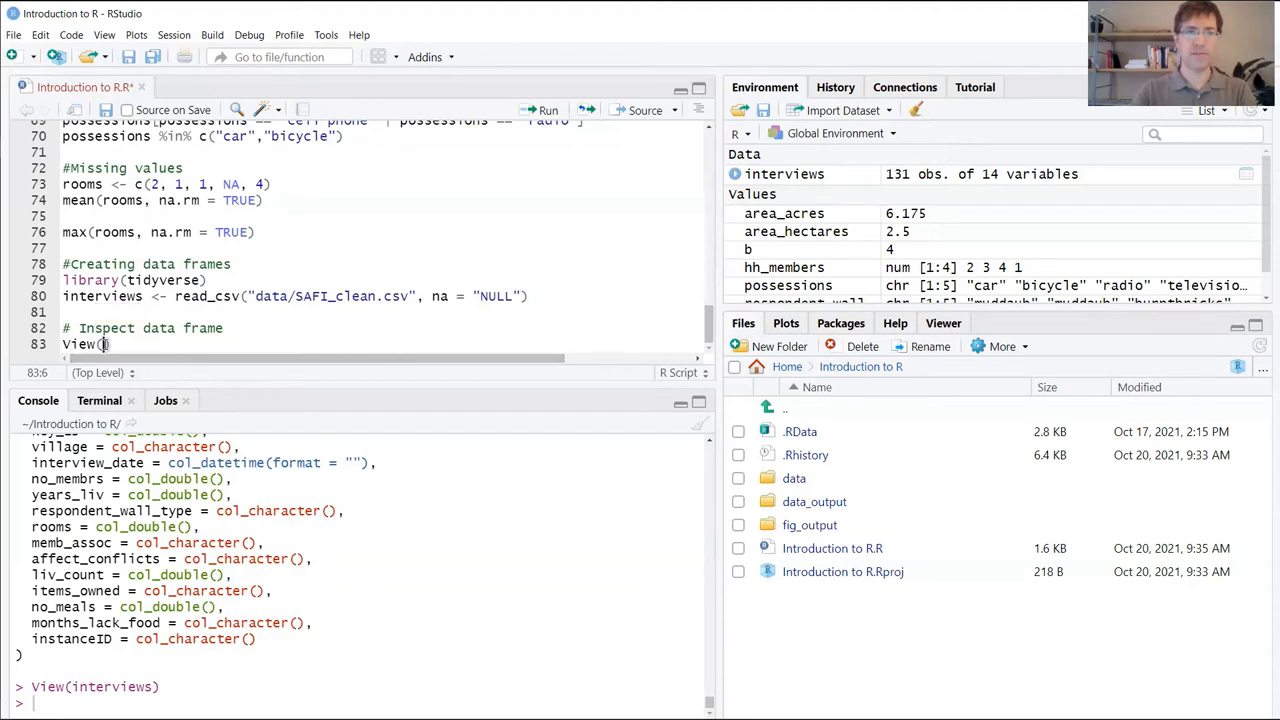
{"action": "type", "text": "interviews"}
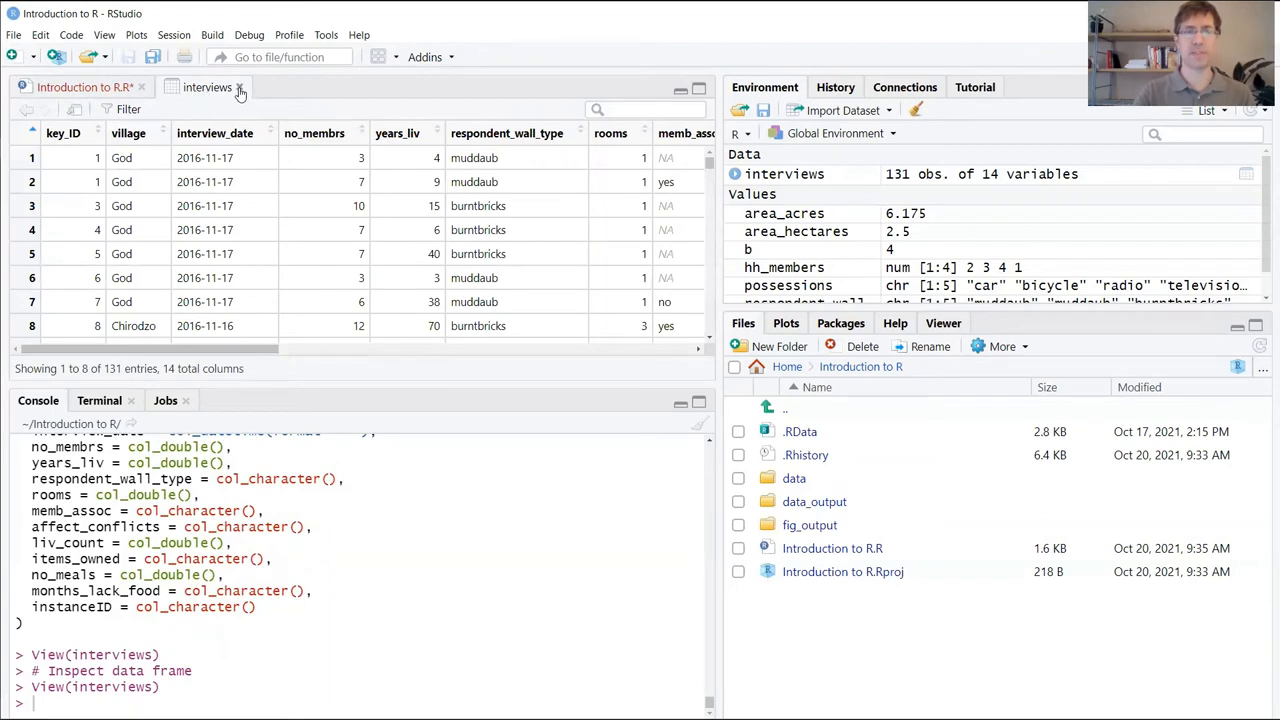
- Close the interviews data viewer tab to return to the script
{"action": "left_click", "coordinate": [240, 87]}
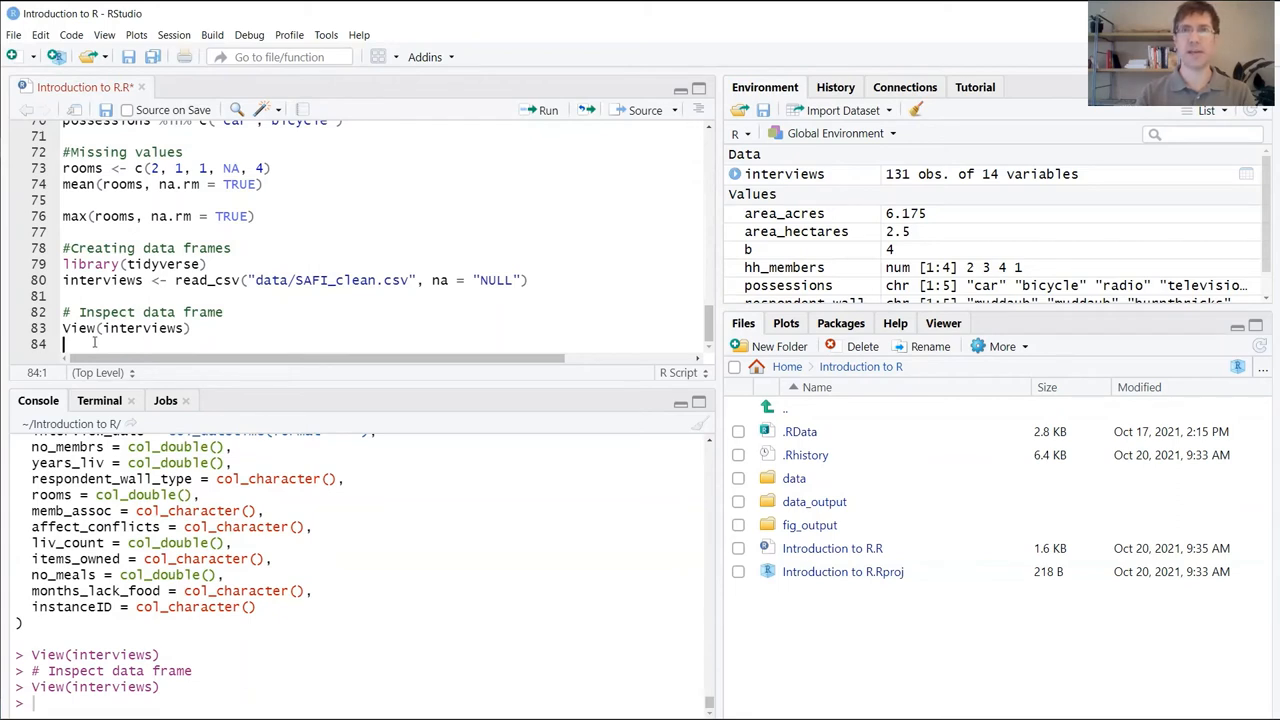
- Write head(interviews), fix the misspelled name, and run it to print a 6 x 14 tibble
{"action": "type", "text": "head"}
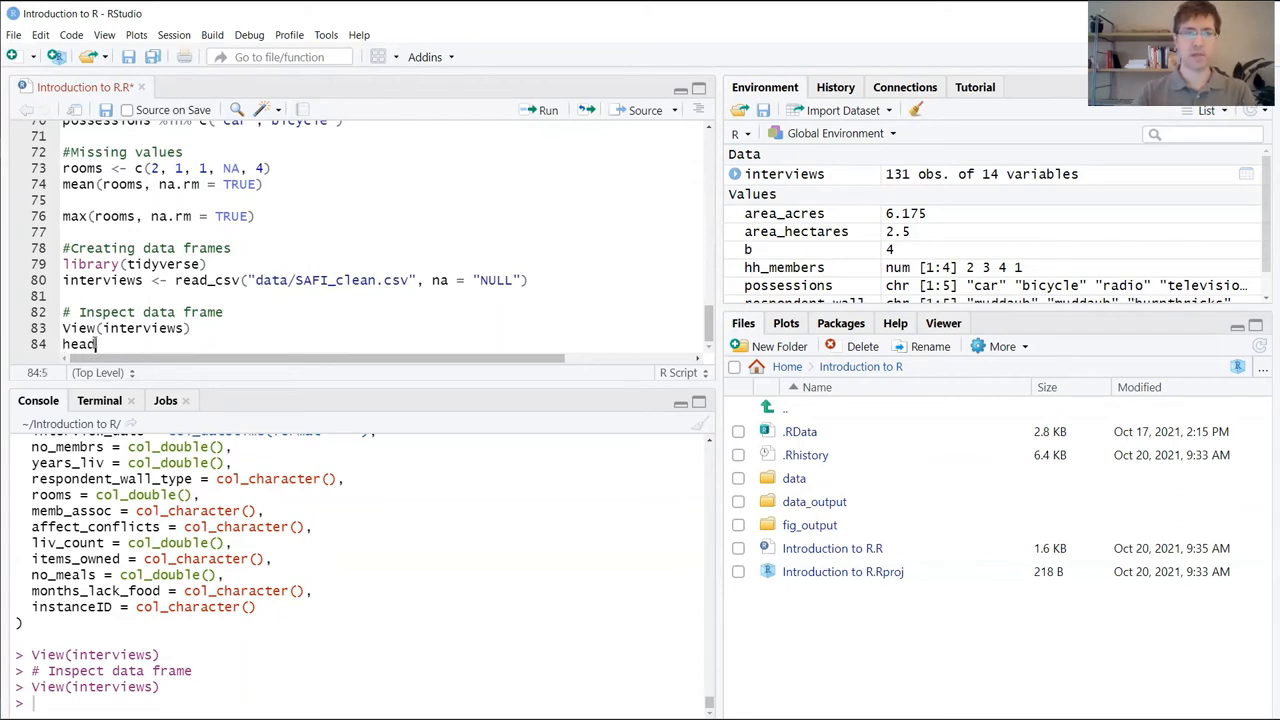
{"action": "type", "text": "("}
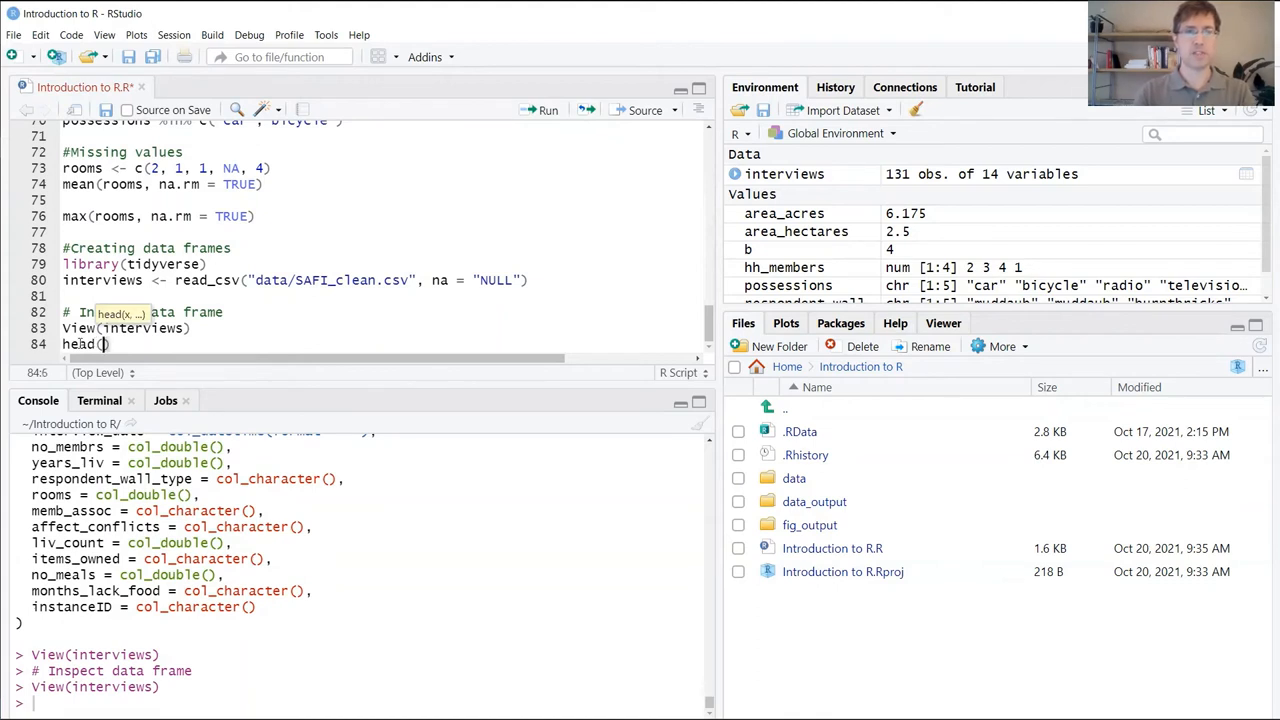
{"action": "type", "text": "inteviews"}
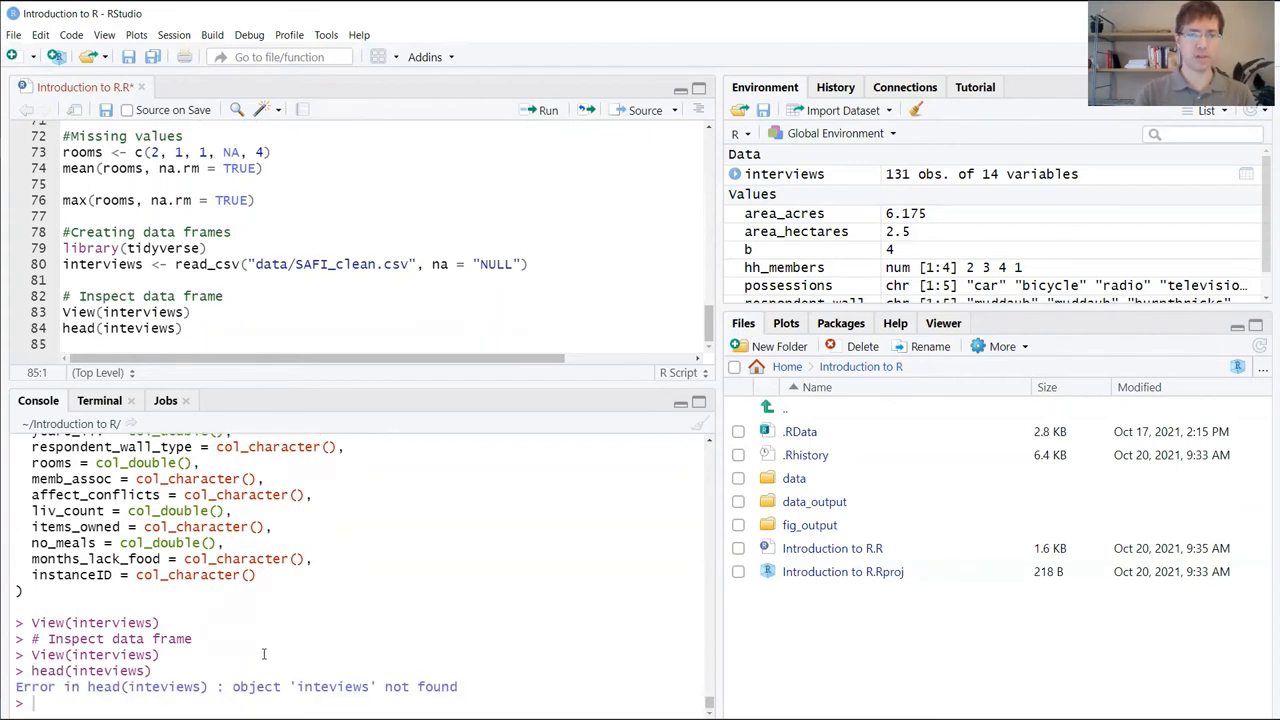
{"action": "left_click", "coordinate": [125, 328]}
{"action": "type", "text": "r"}
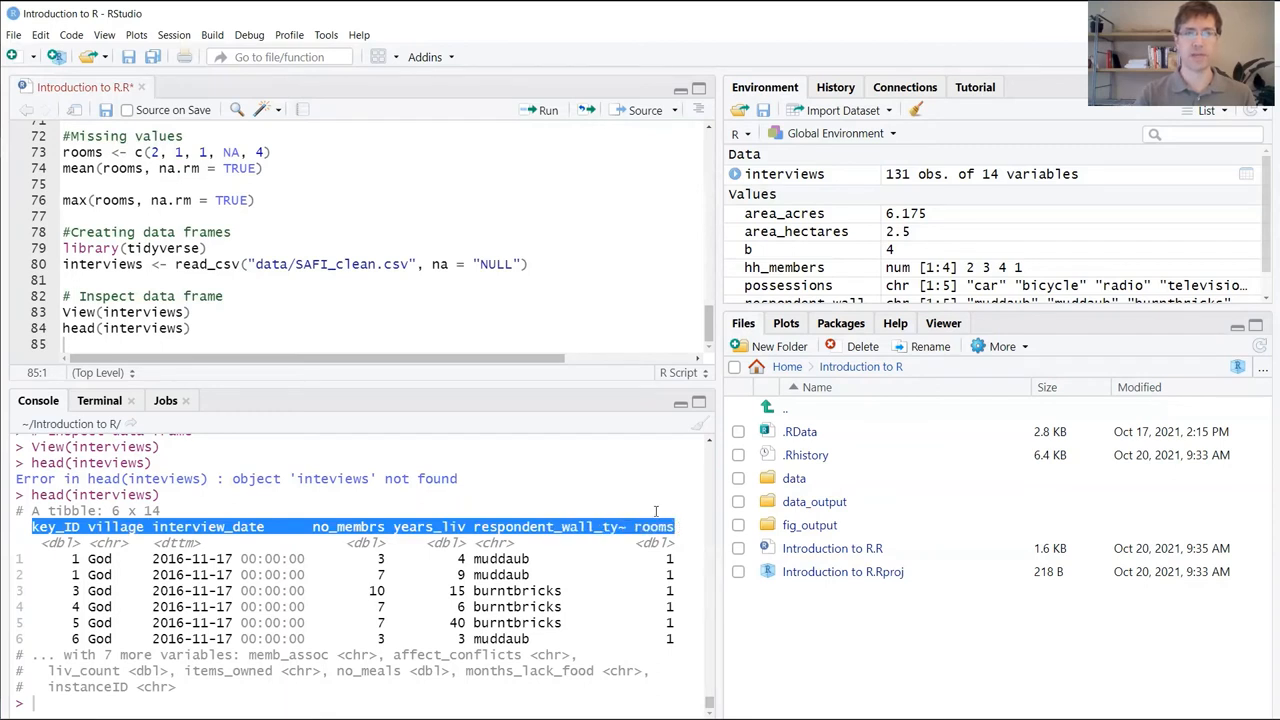
{"action": "left_click", "coordinate": [180, 344]}
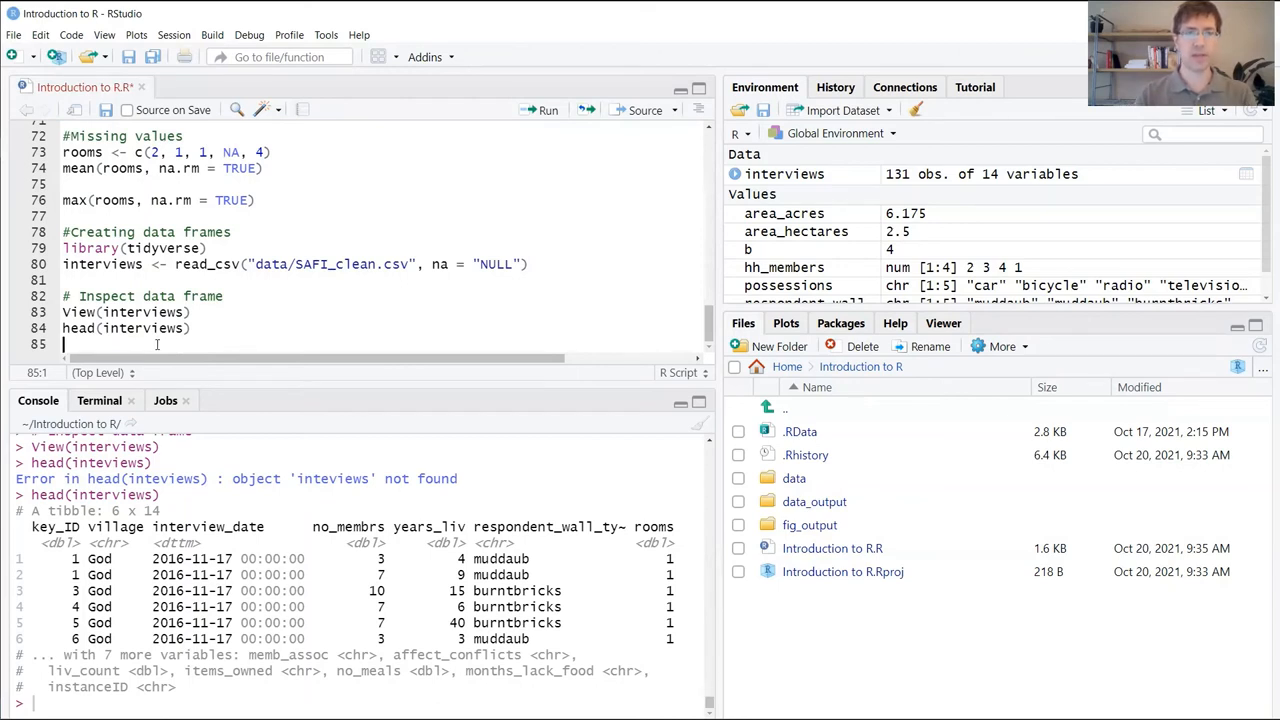
- Write and run dim(interviews), returning 131 14, and pick out the result
{"action": "type", "text": "d"}
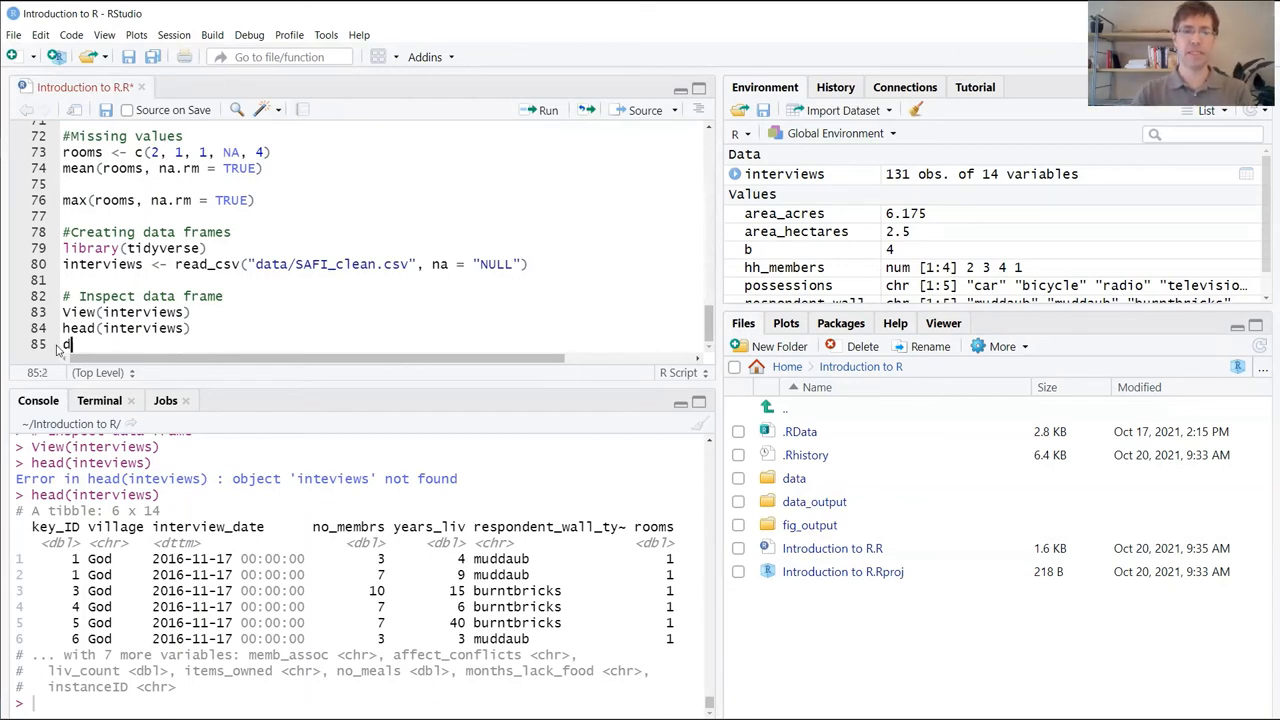
{"action": "type", "text": "dim("}
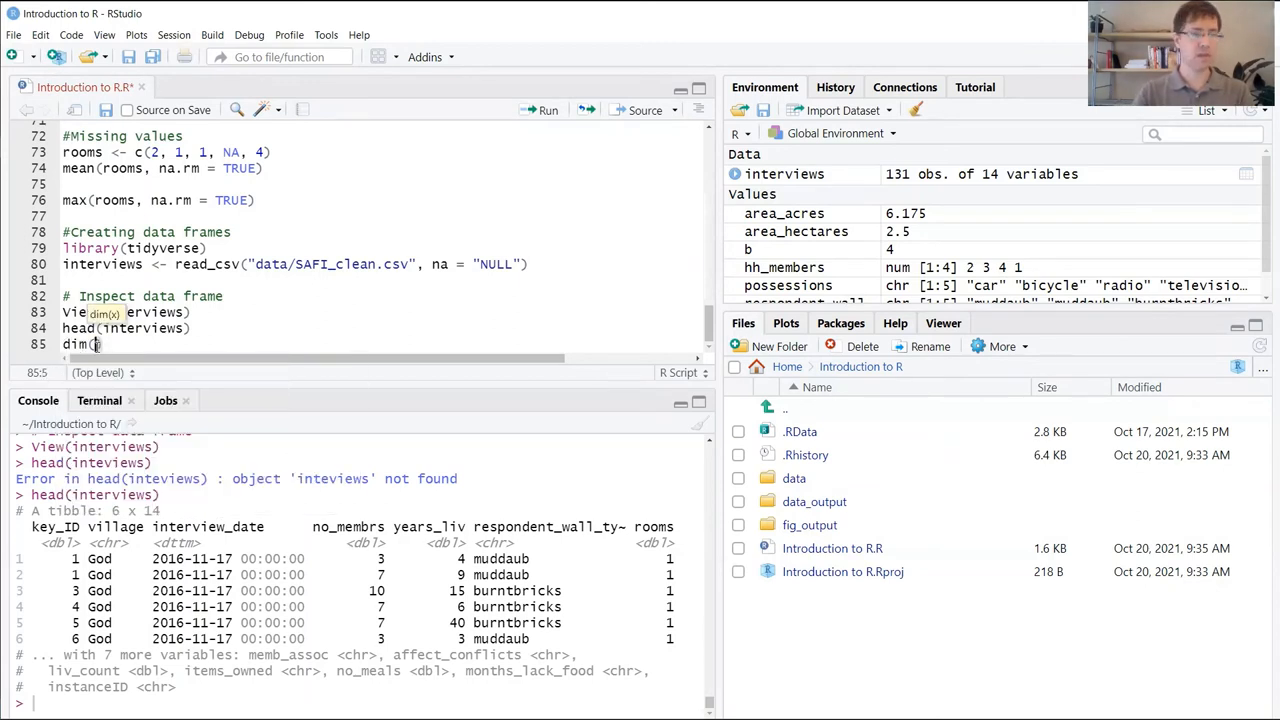
{"action": "type", "text": "intefviews"}
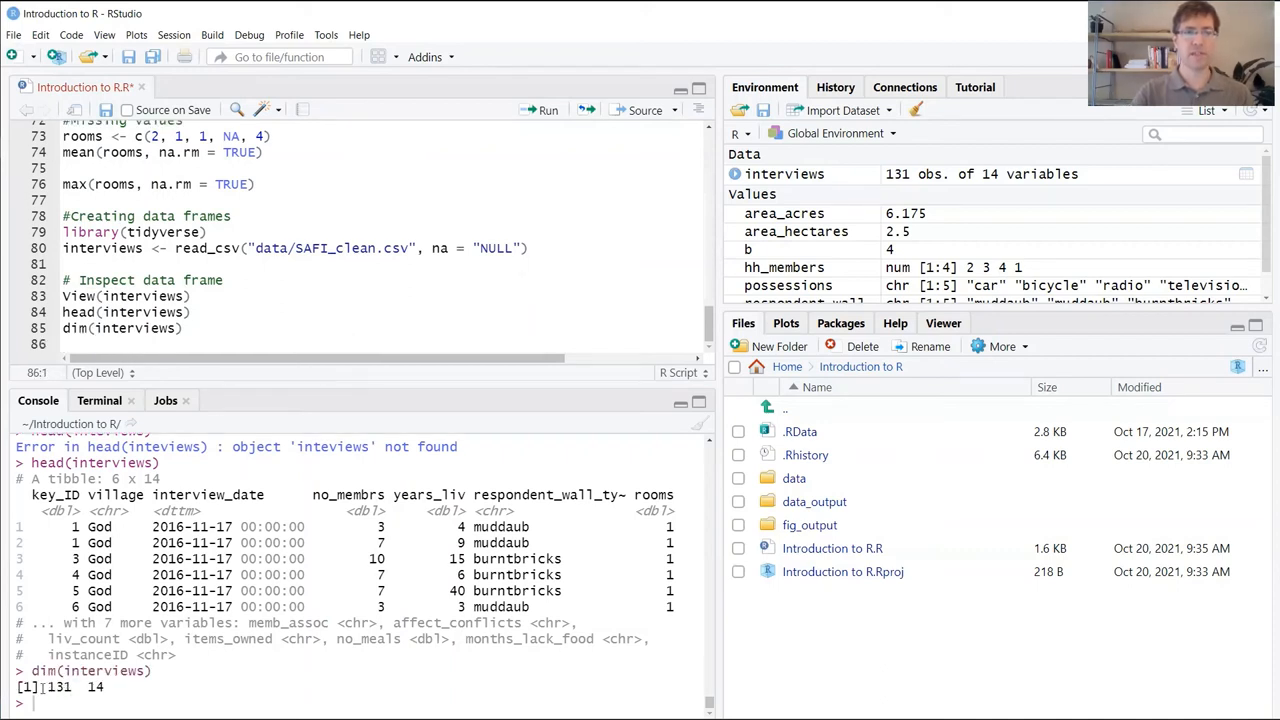
{"action": "double_click", "coordinate": [62, 686]}
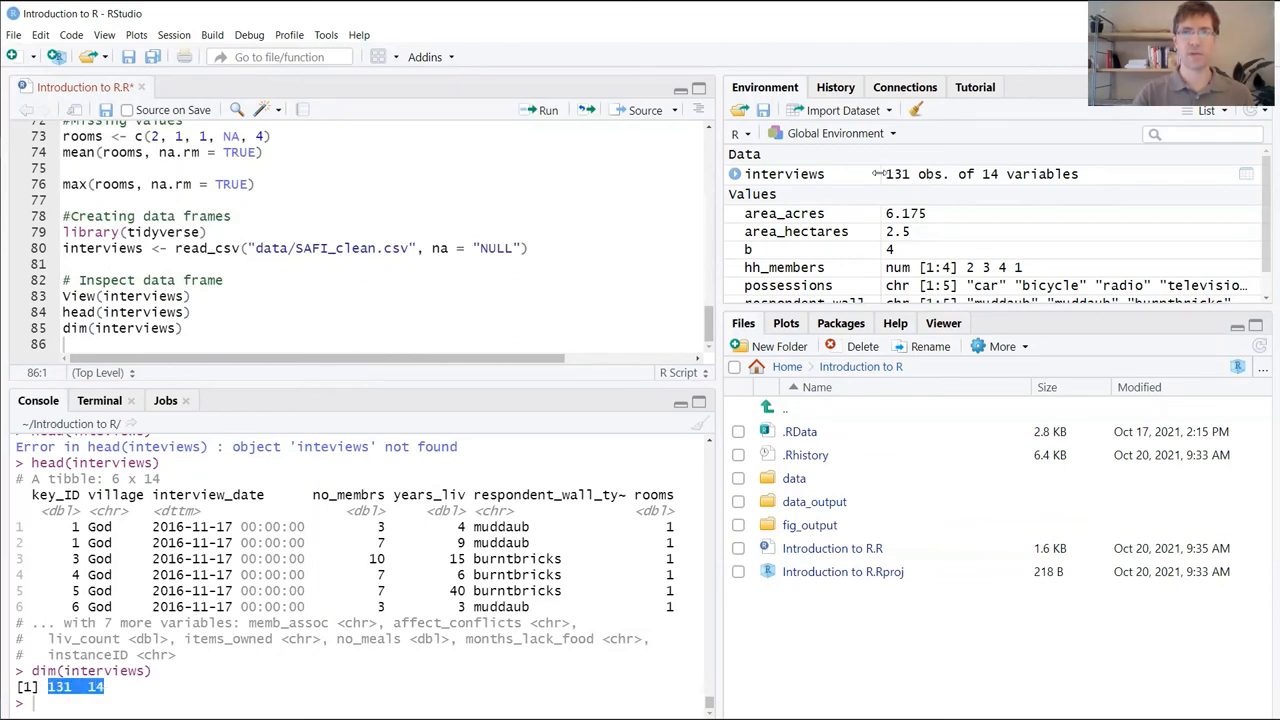
{"action": "mouse_move", "coordinate": [765, 188]}
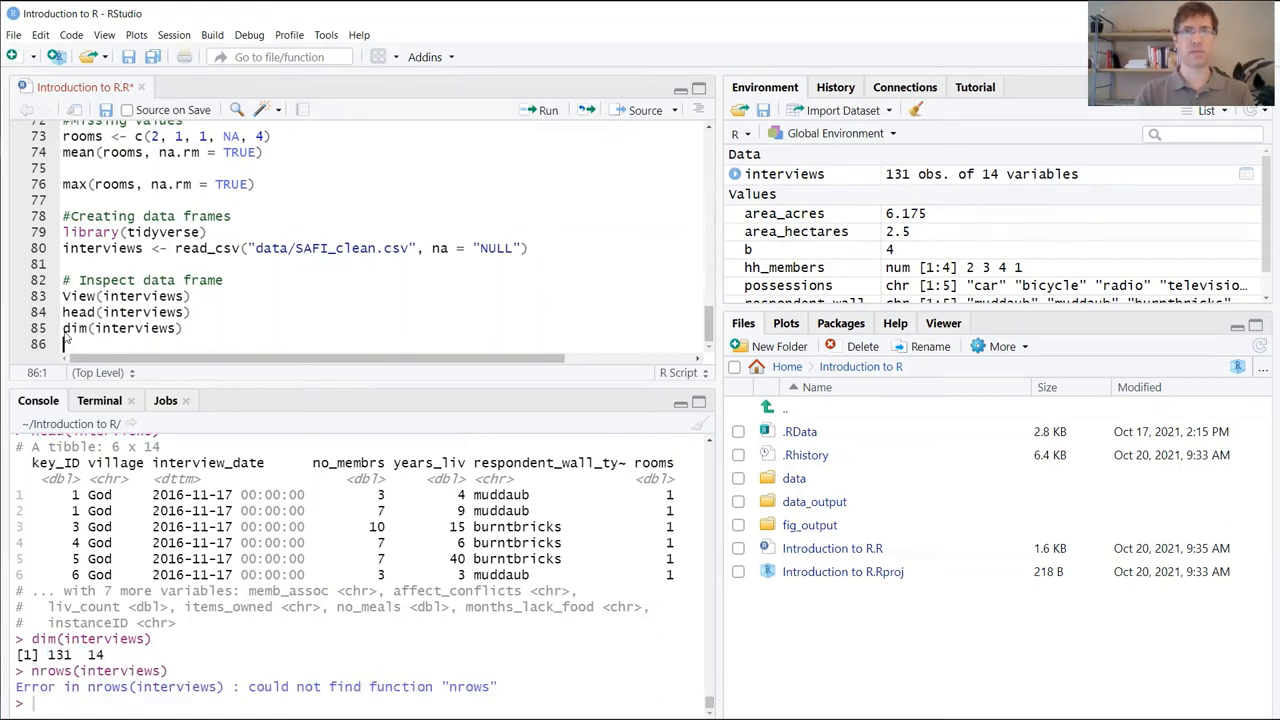
- Write and run nrow(interviews) returning 131, then start an ncol(inter line
{"action": "type", "text": "nrow("}
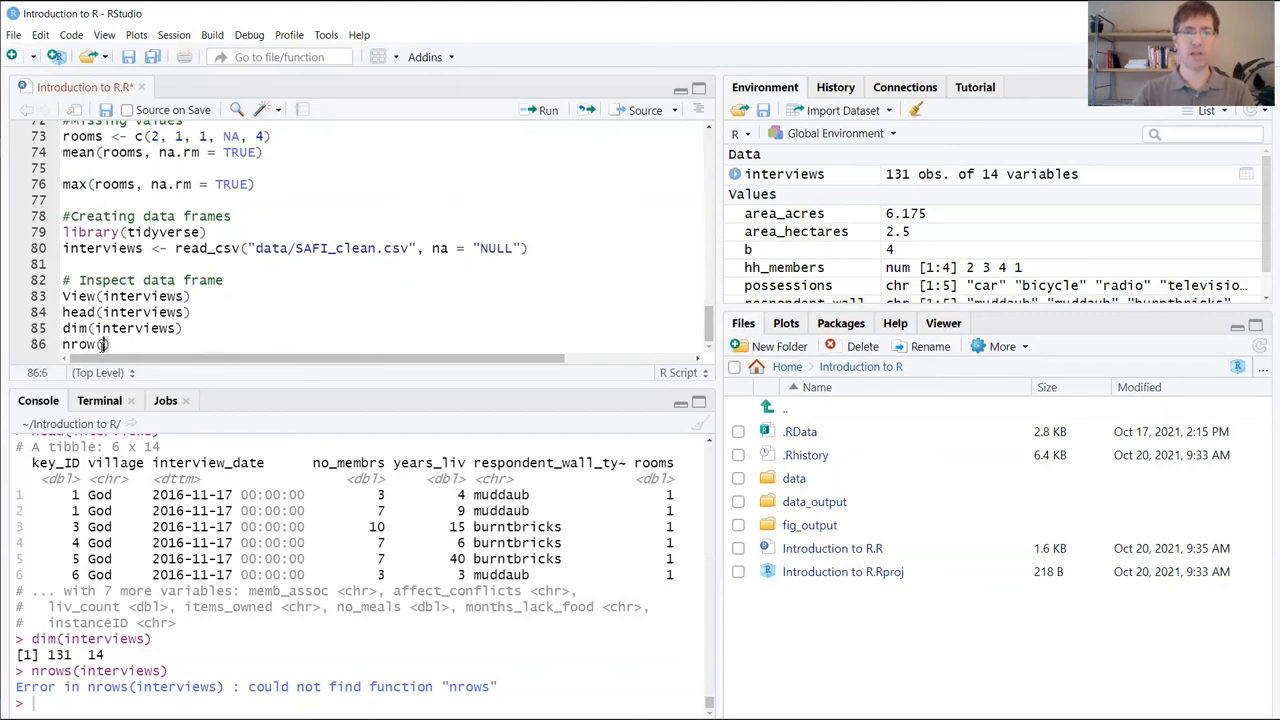
{"action": "type", "text": "inte"}
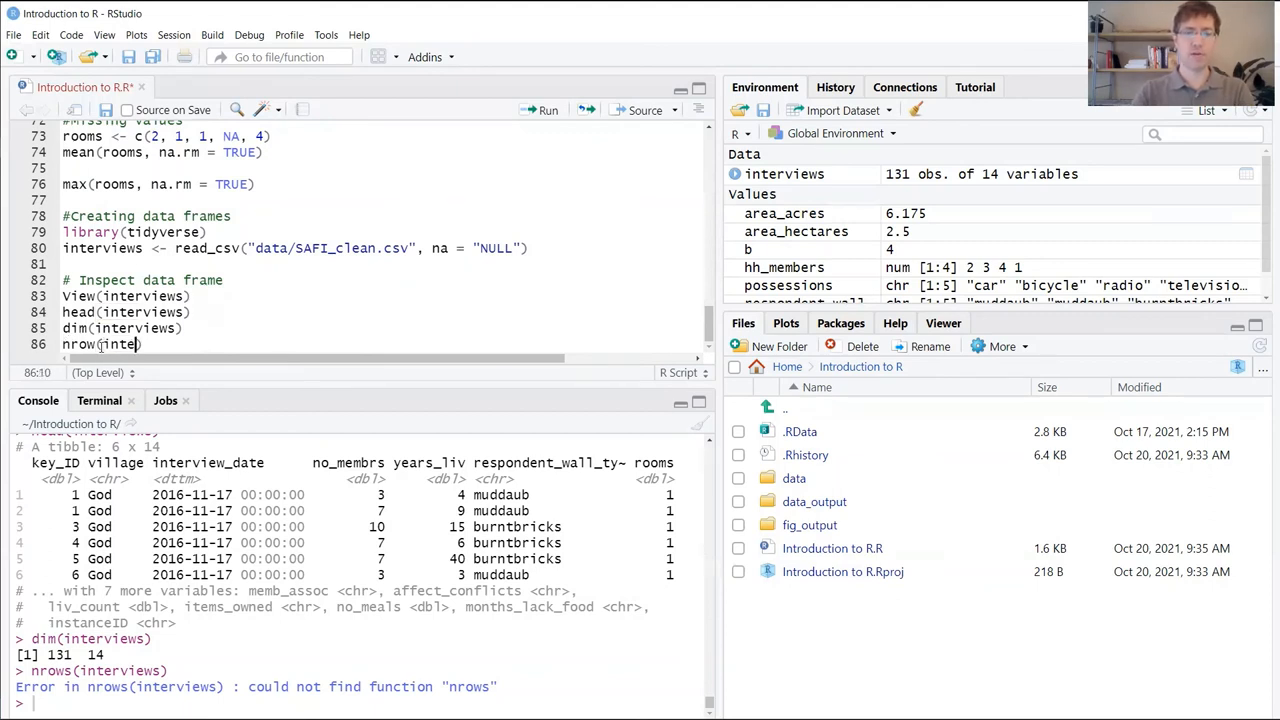
{"action": "type", "text": "rviews)"}
{"action": "type", "text": "nco"}
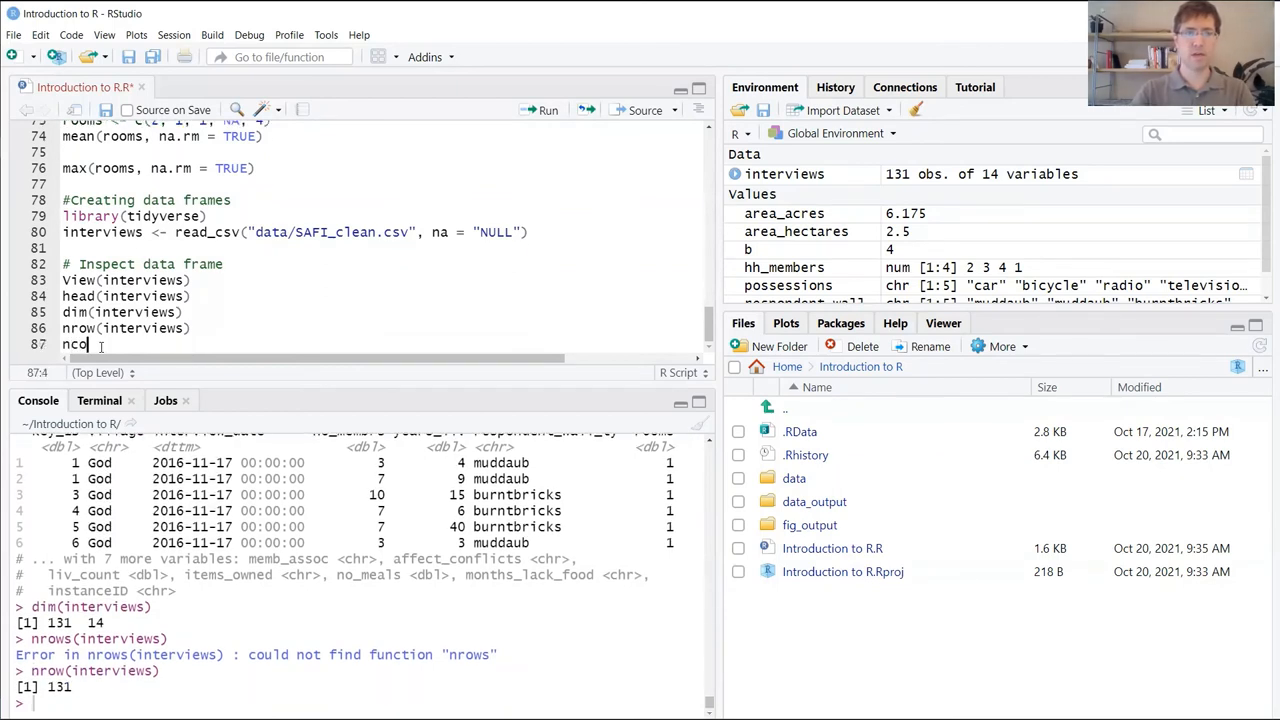
{"action": "type", "text": "(inter"}
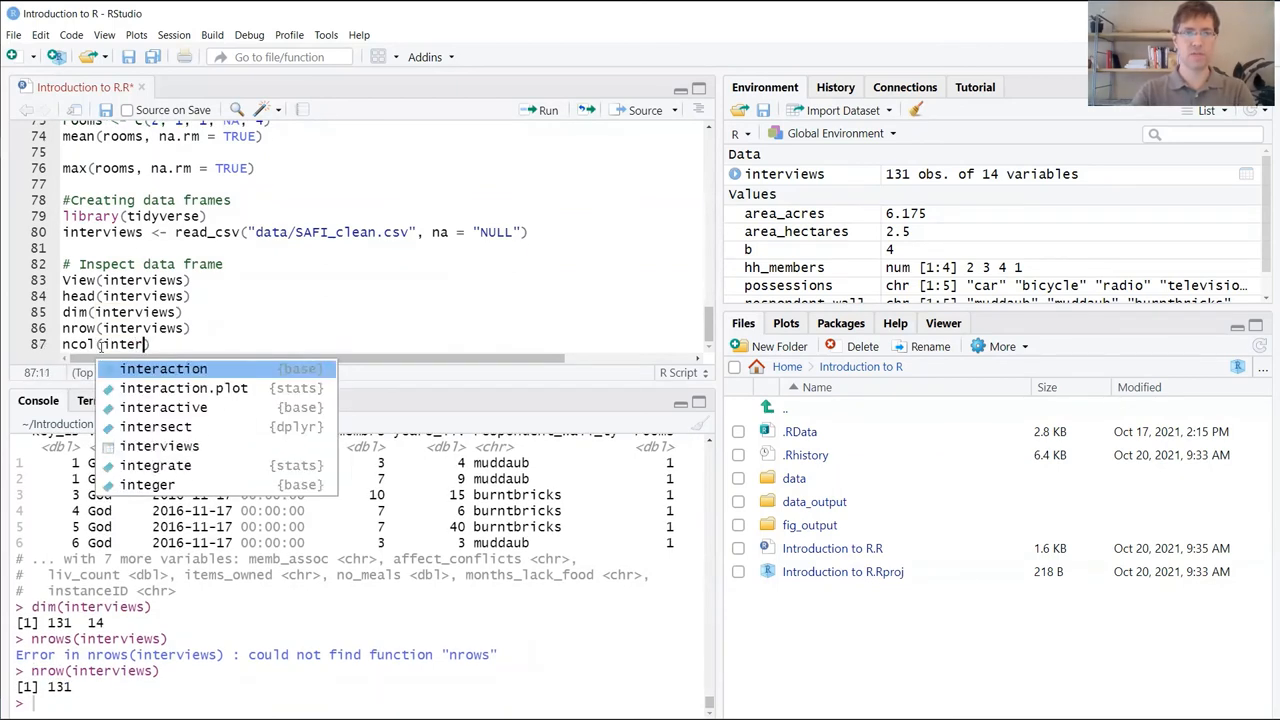